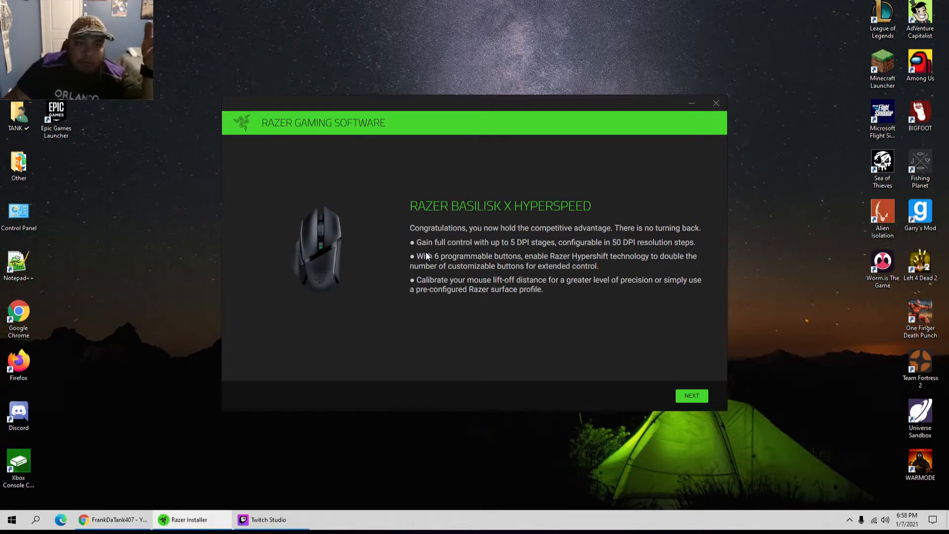
pyautogui.moveTo(485, 251)
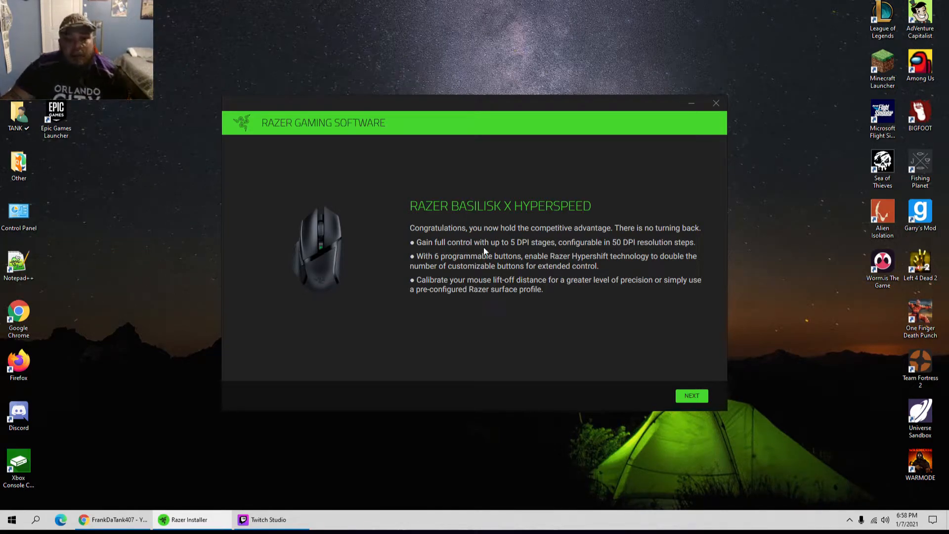
pyautogui.moveTo(569, 316)
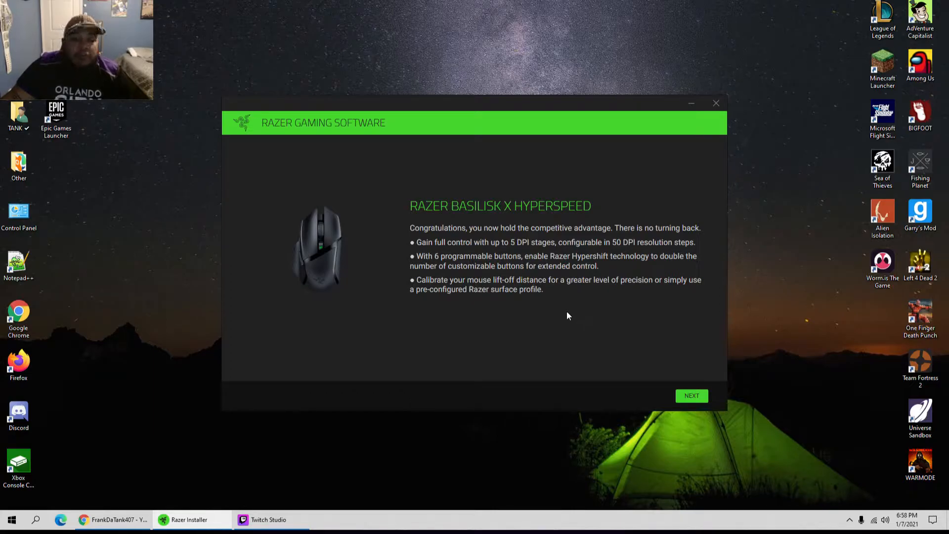
pyautogui.moveTo(527, 283)
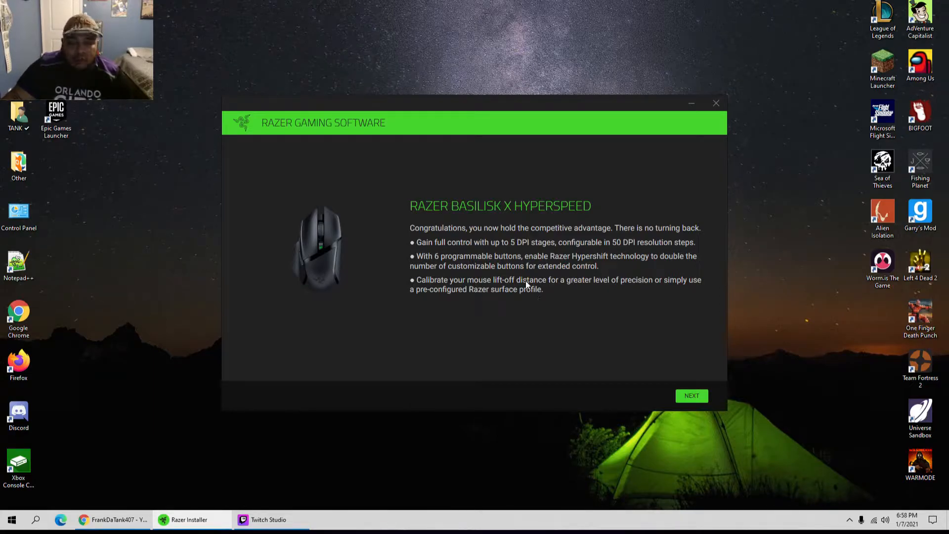
pyautogui.moveTo(638, 175)
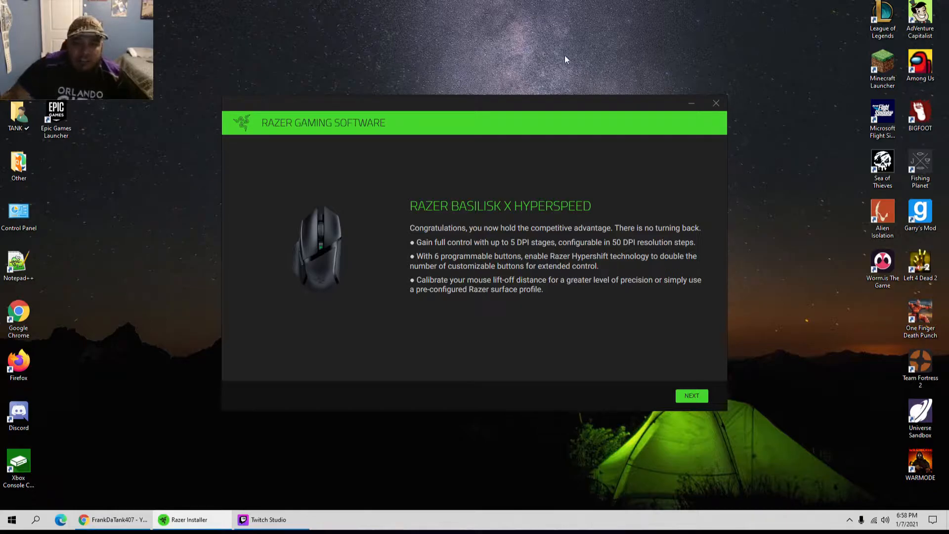
pyautogui.moveTo(567, 273)
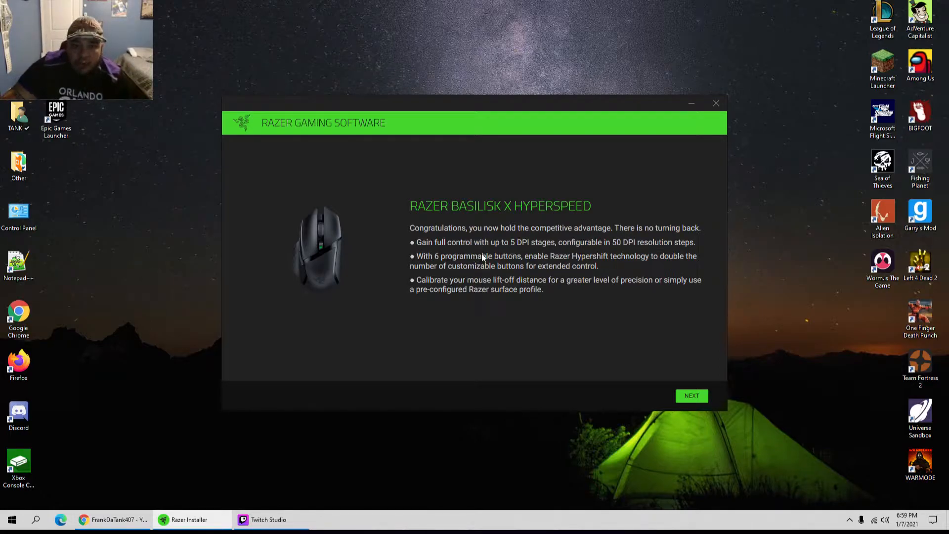
pyautogui.moveTo(528, 251)
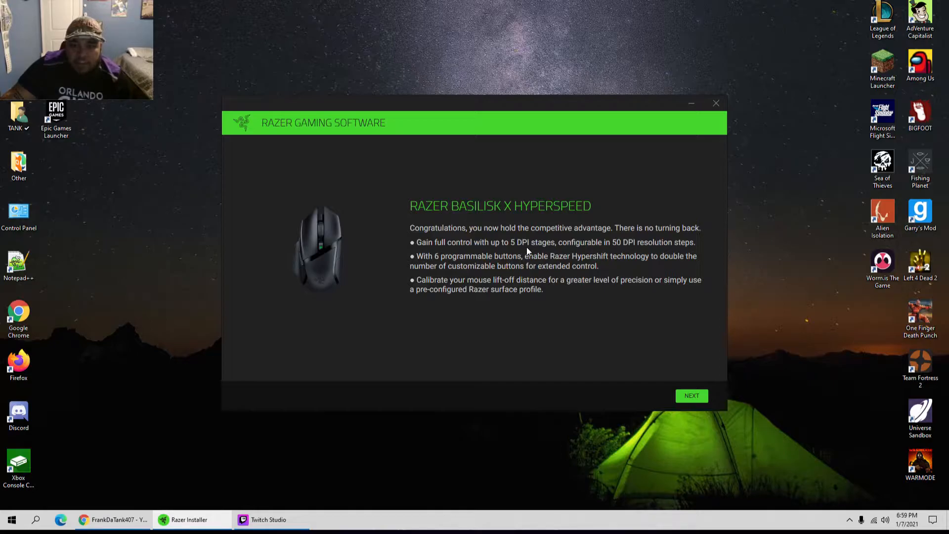
pyautogui.moveTo(593, 251)
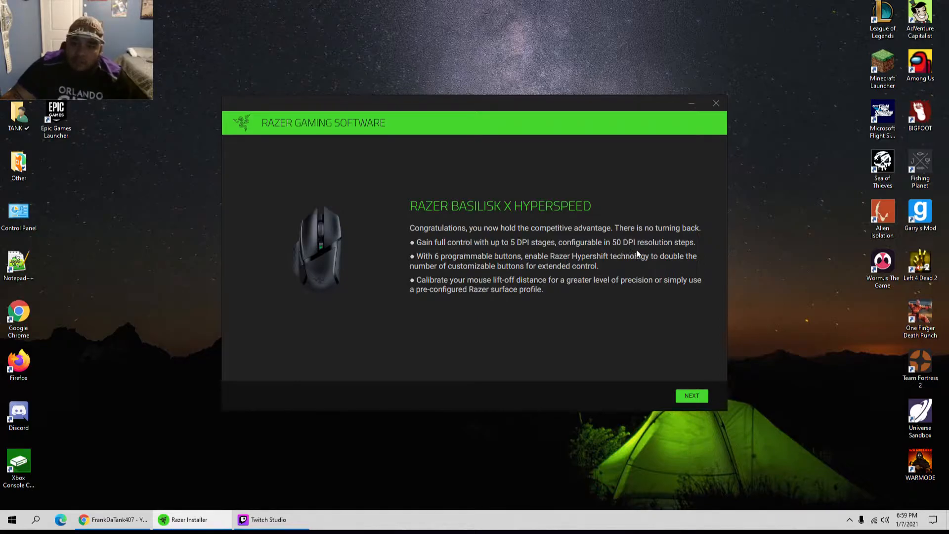
pyautogui.moveTo(651, 252)
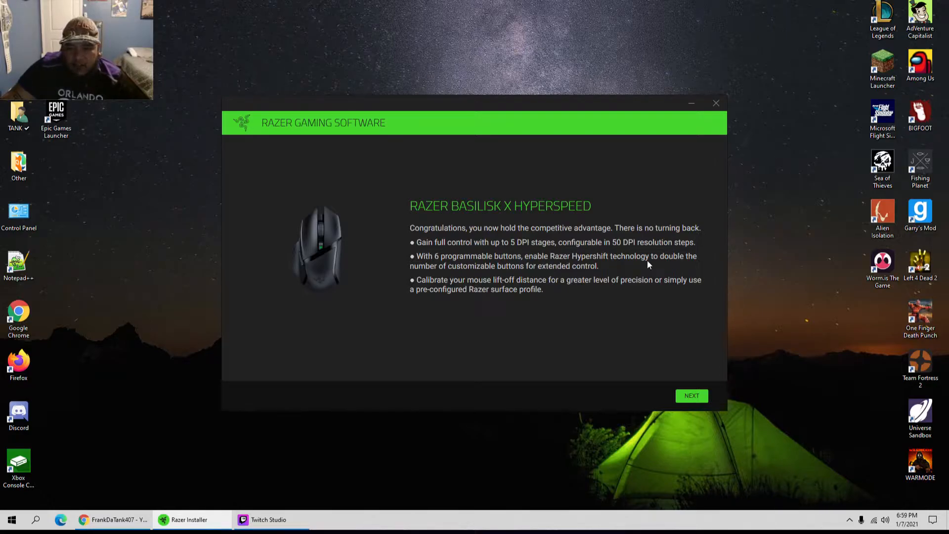
pyautogui.moveTo(473, 296)
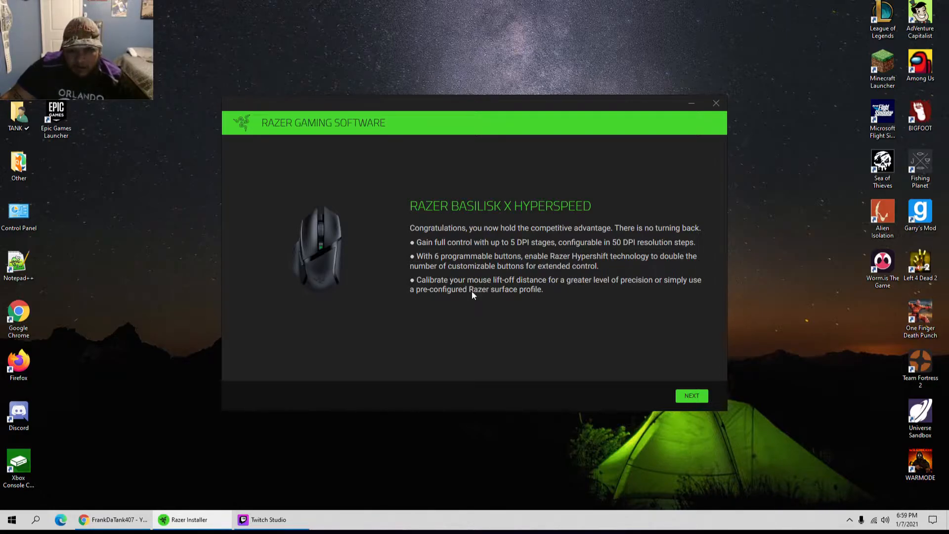
pyautogui.moveTo(492, 290)
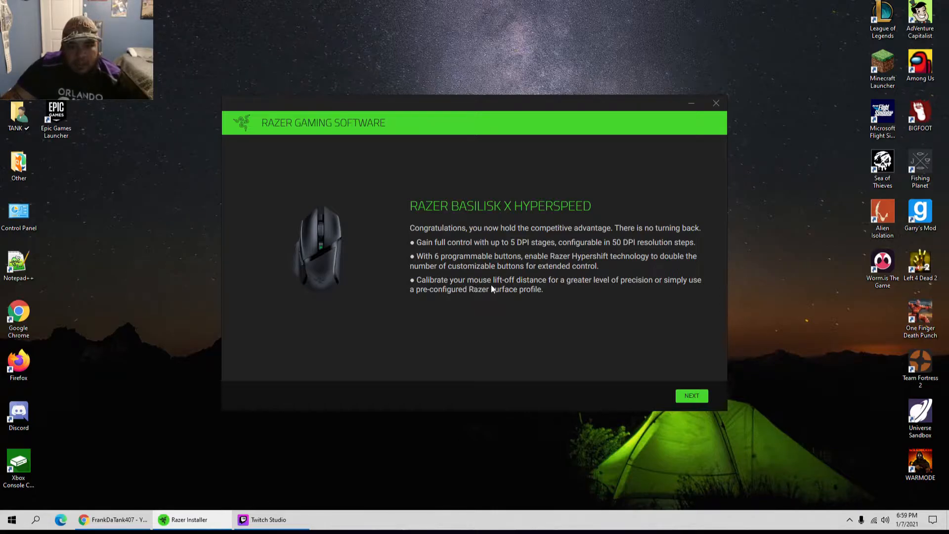
pyautogui.moveTo(605, 363)
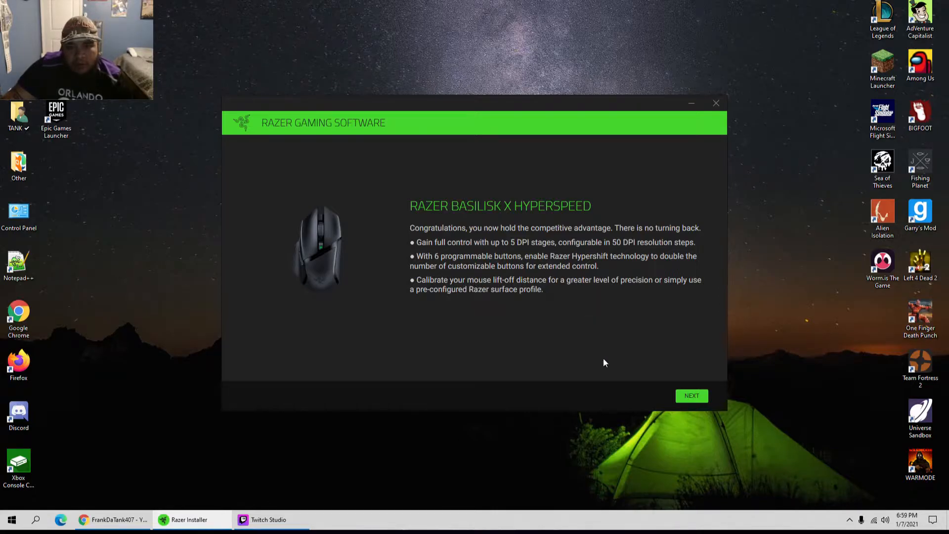
pyautogui.moveTo(640, 384)
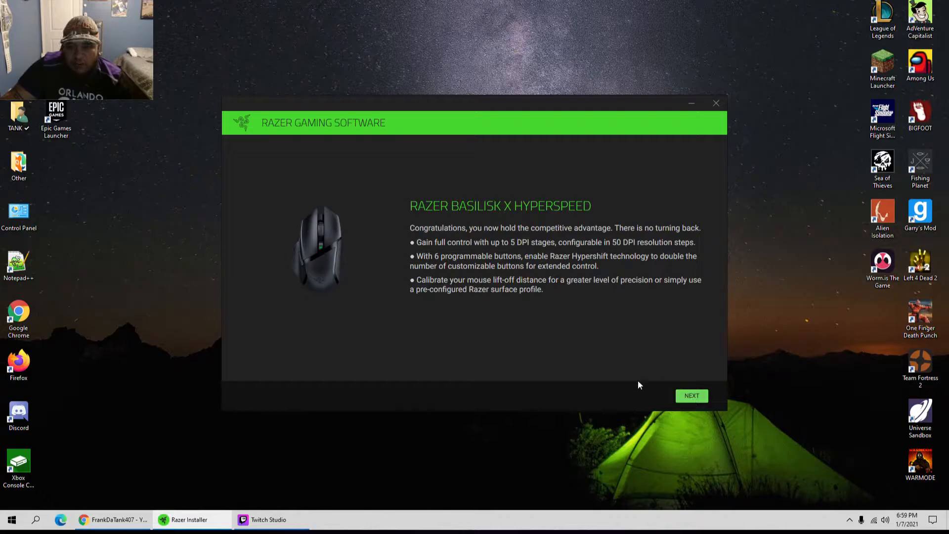
# Select Razer Cortex alongside Razer Synapse and start the 599 MB installation
pyautogui.click(691, 396)
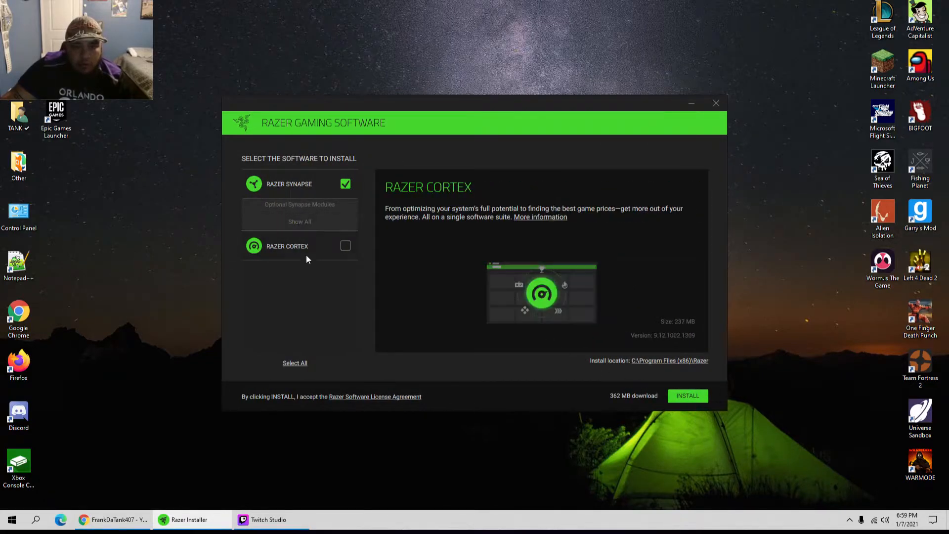
pyautogui.click(345, 246)
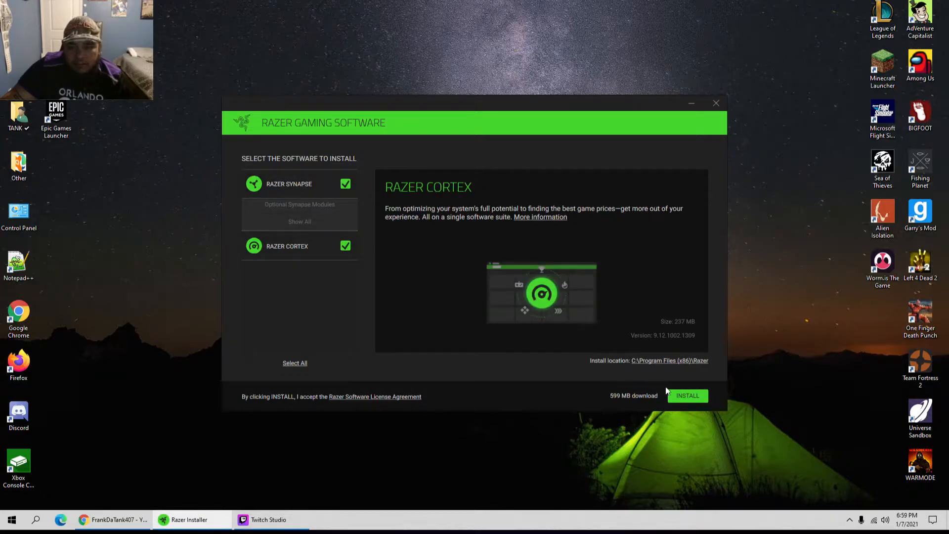
pyautogui.click(688, 395)
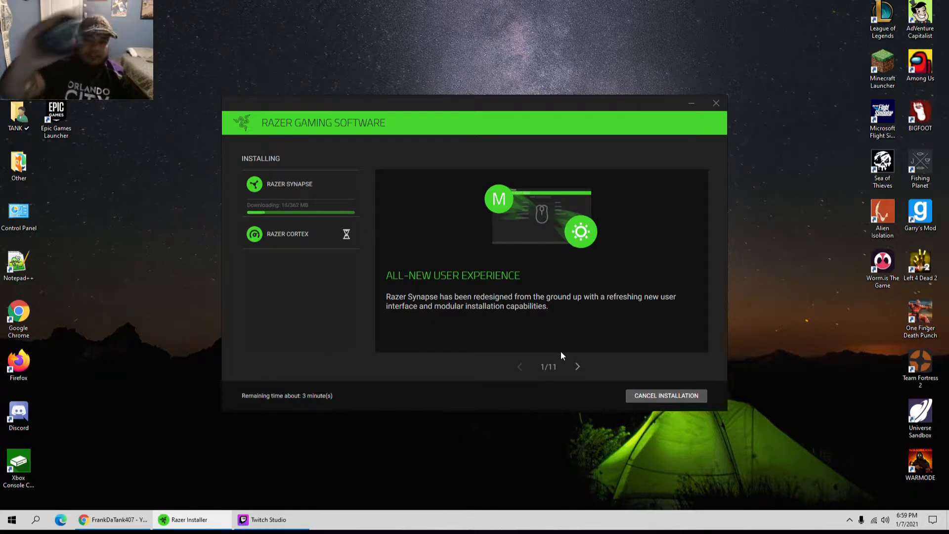
pyautogui.moveTo(430, 334)
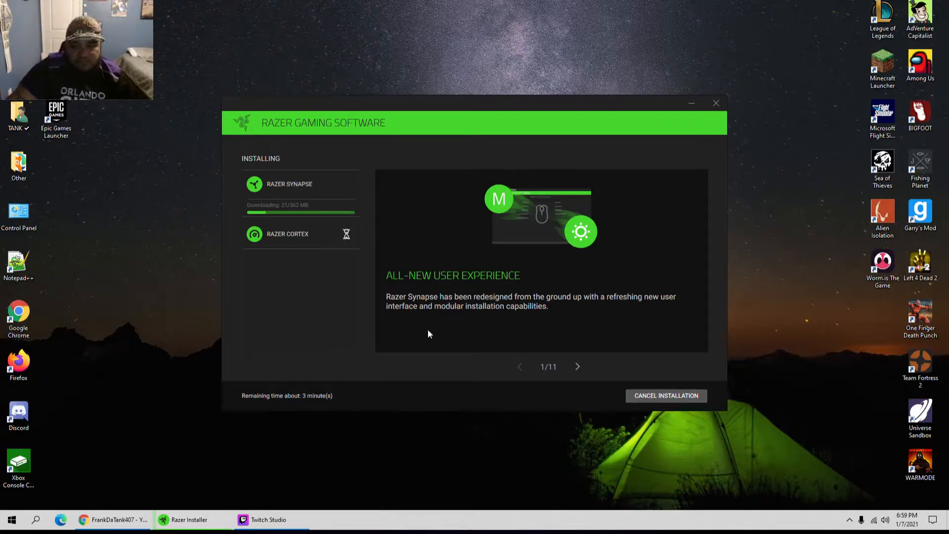
# Page through the installer's feature tour to the final Rewards slide (11/11) during download
pyautogui.click(578, 367)
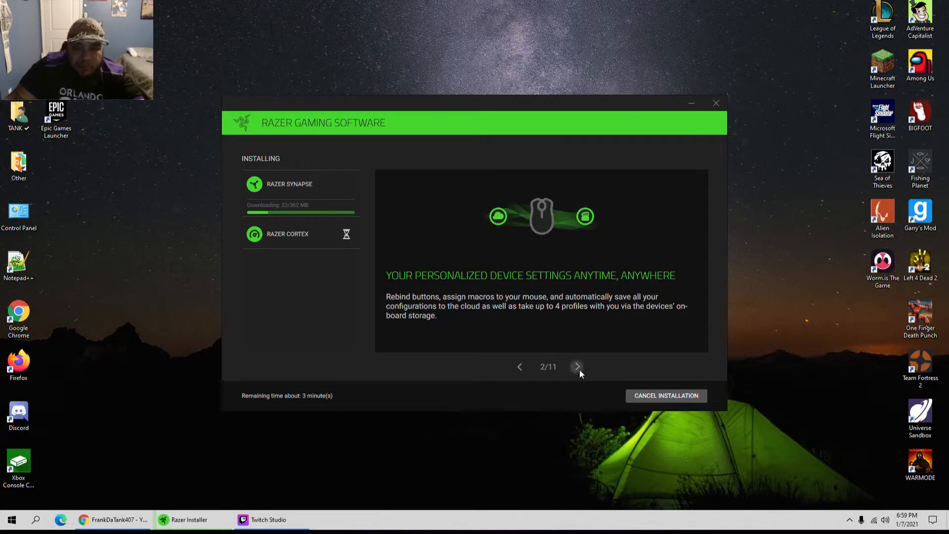
pyautogui.moveTo(582, 369)
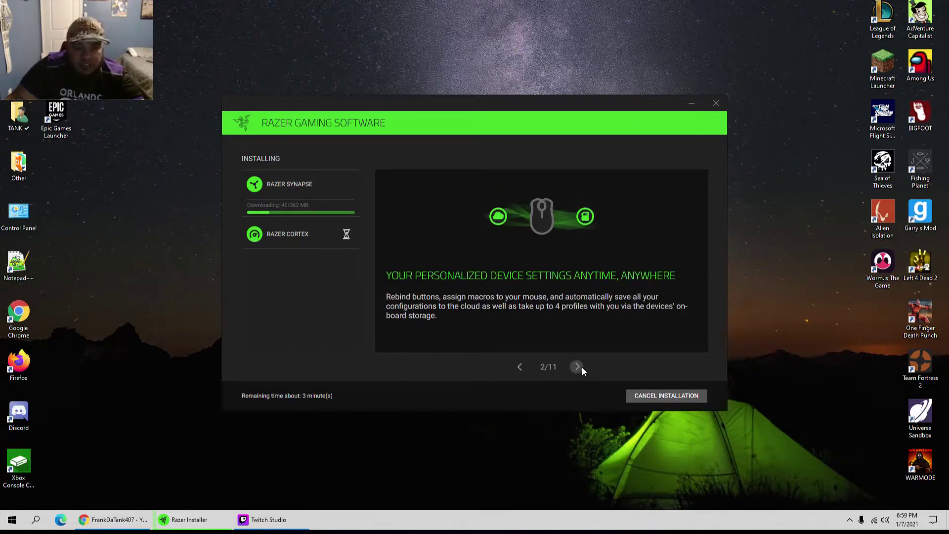
pyautogui.click(577, 367)
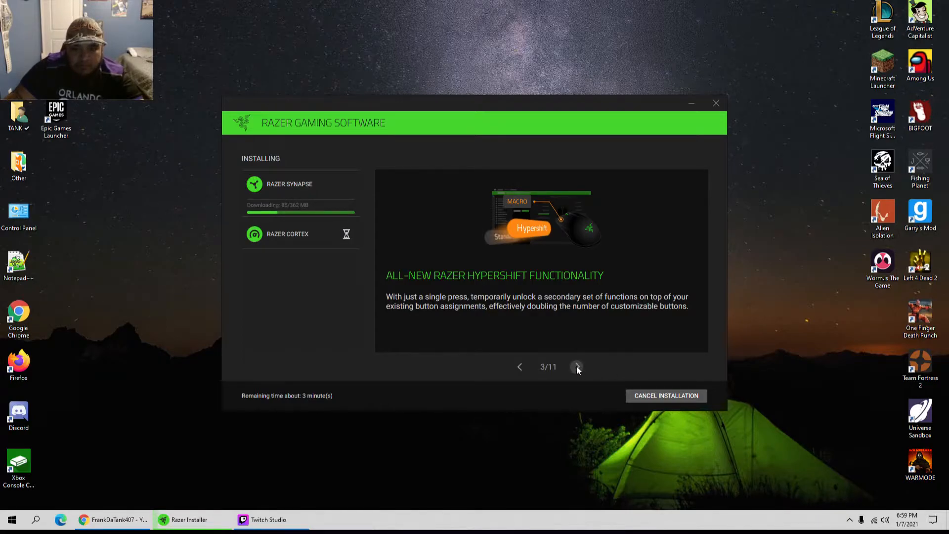
pyautogui.click(577, 367)
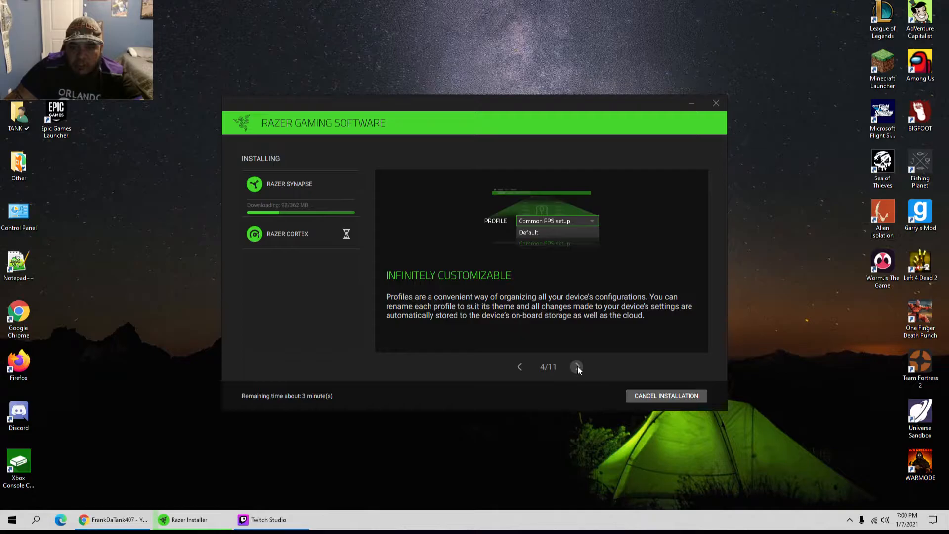
pyautogui.click(576, 367)
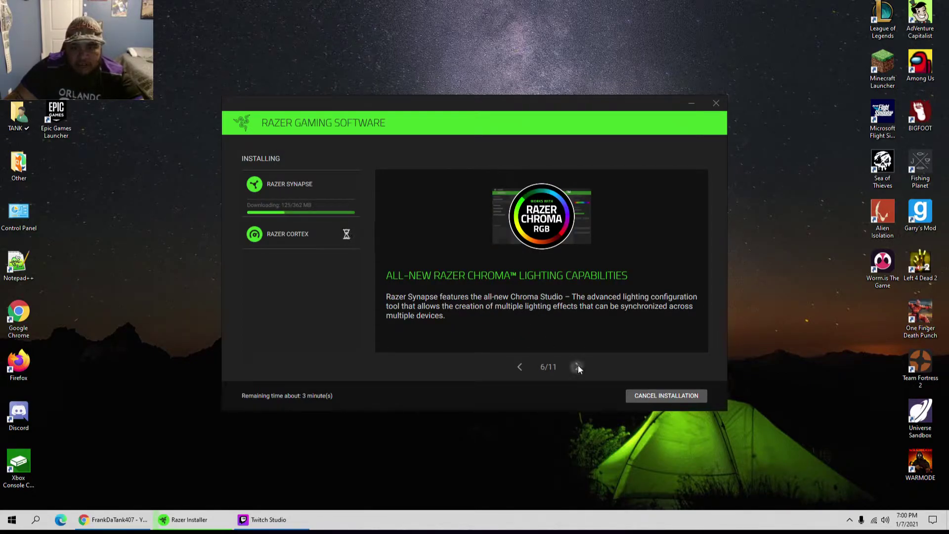
pyautogui.click(578, 366)
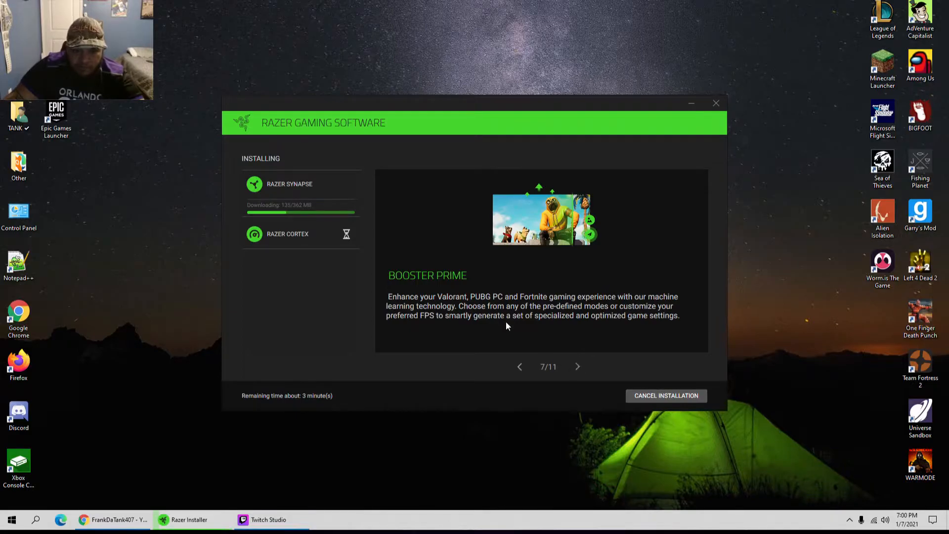
pyautogui.moveTo(623, 308)
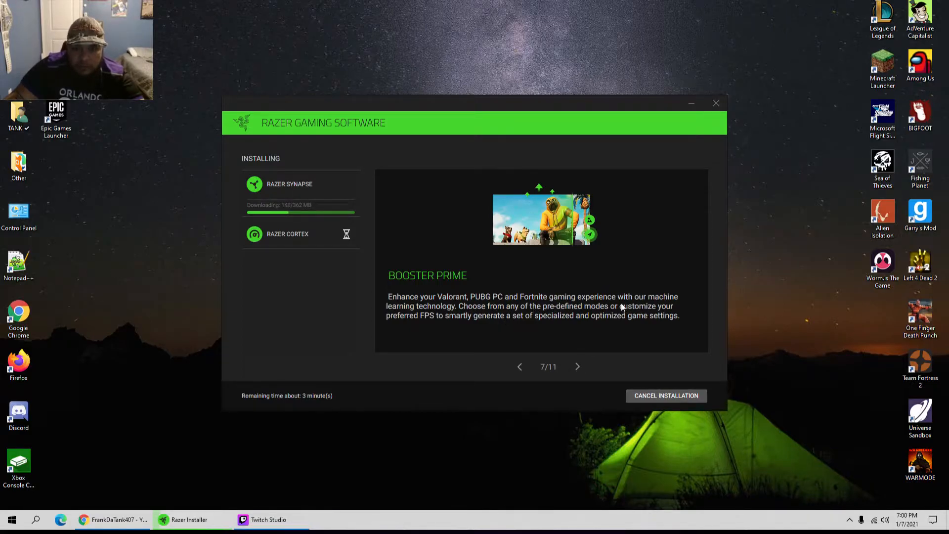
pyautogui.click(578, 366)
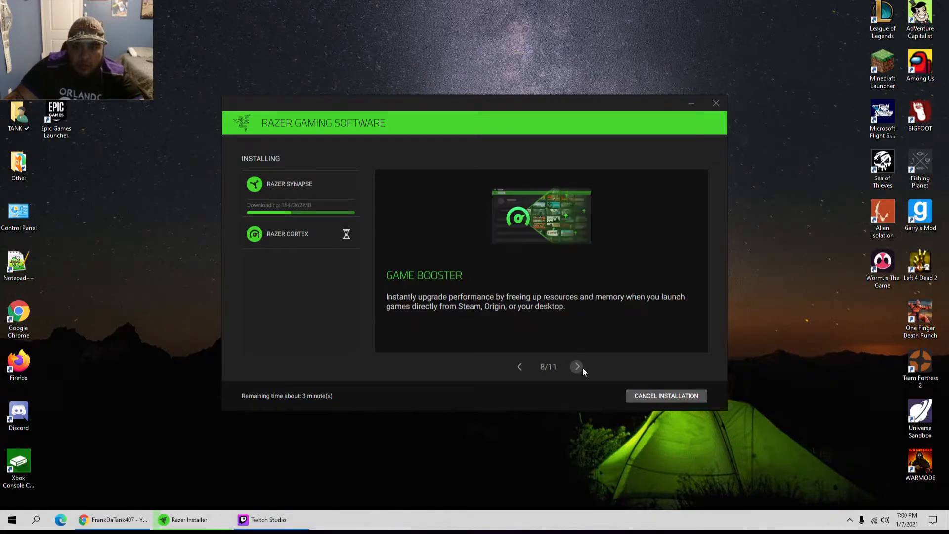
pyautogui.moveTo(536, 345)
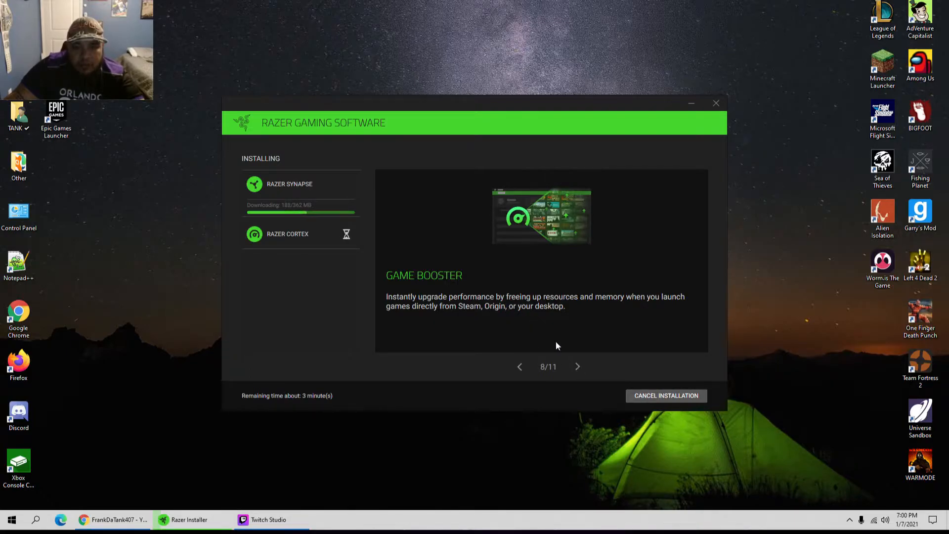
pyautogui.moveTo(593, 494)
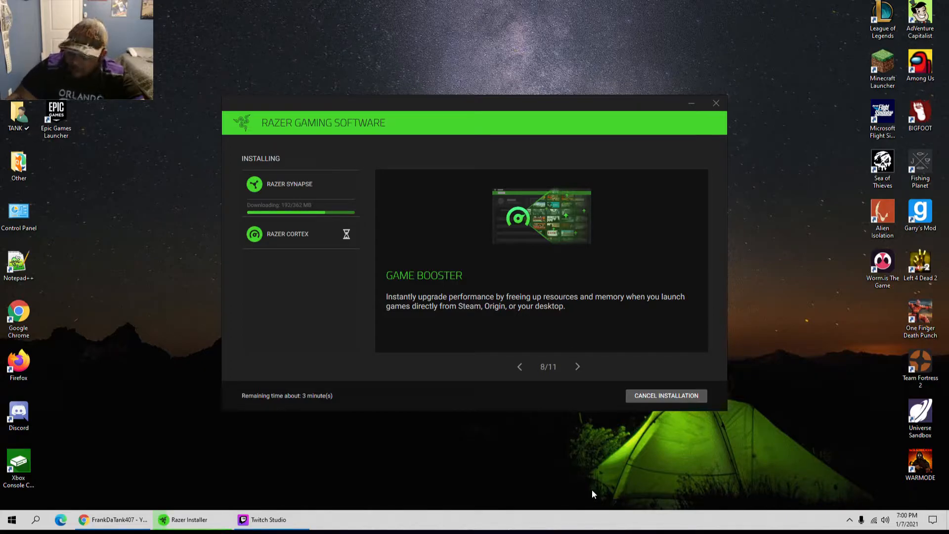
pyautogui.moveTo(709, 468)
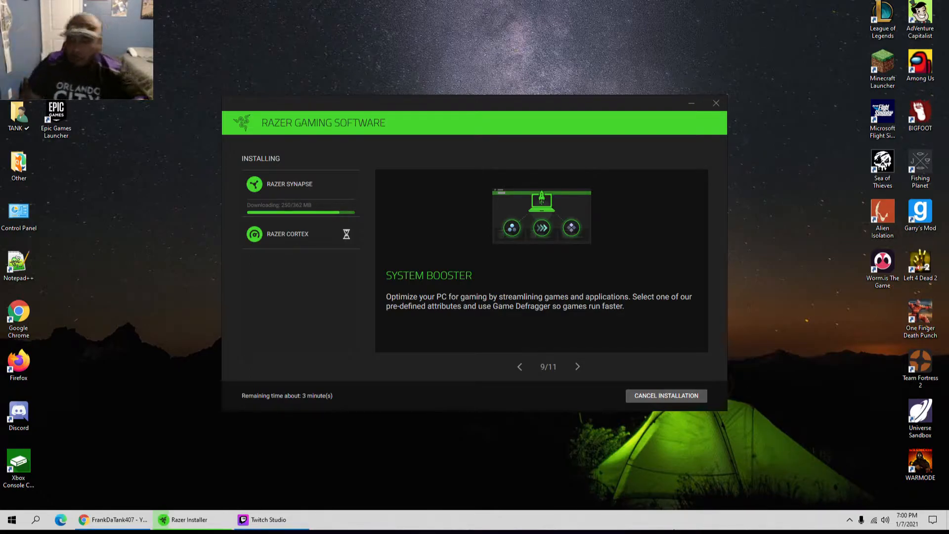
pyautogui.click(577, 367)
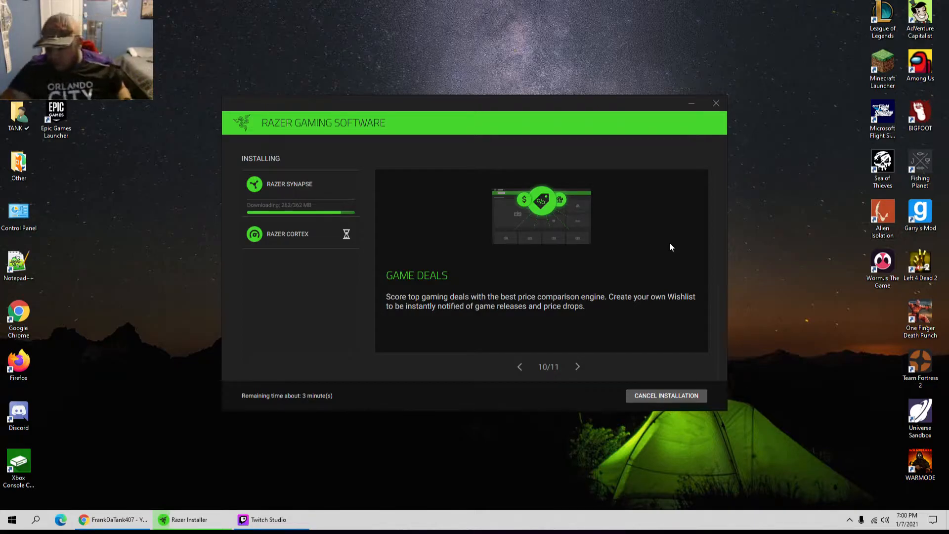
pyautogui.moveTo(675, 235)
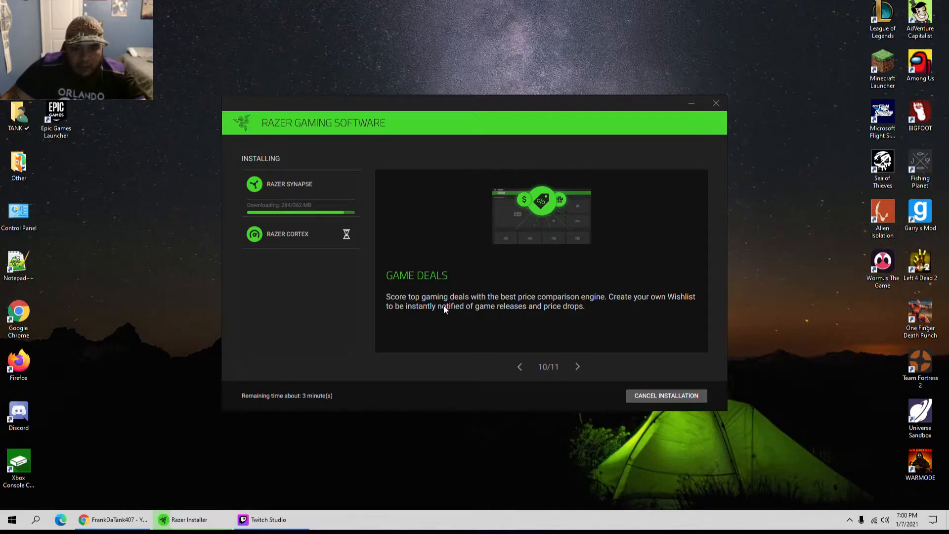
pyautogui.click(577, 366)
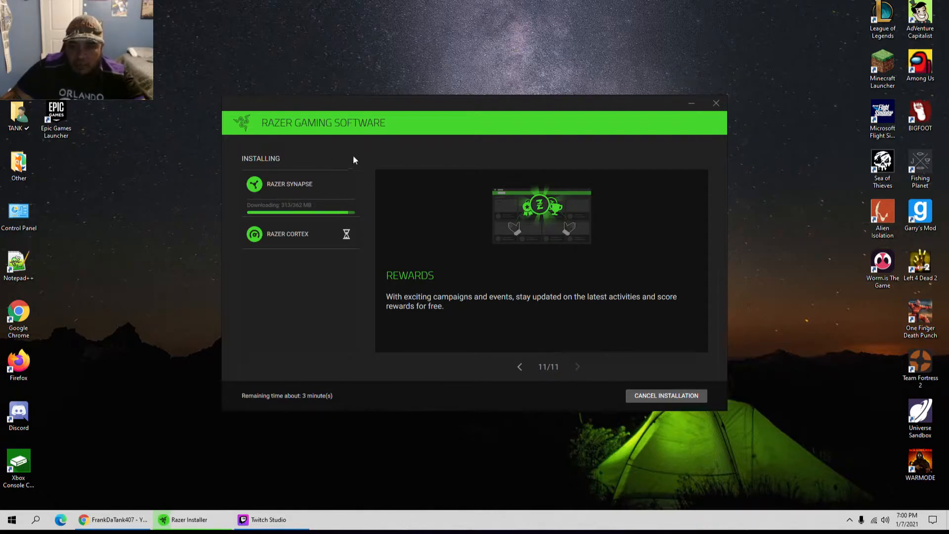
pyautogui.moveTo(516, 351)
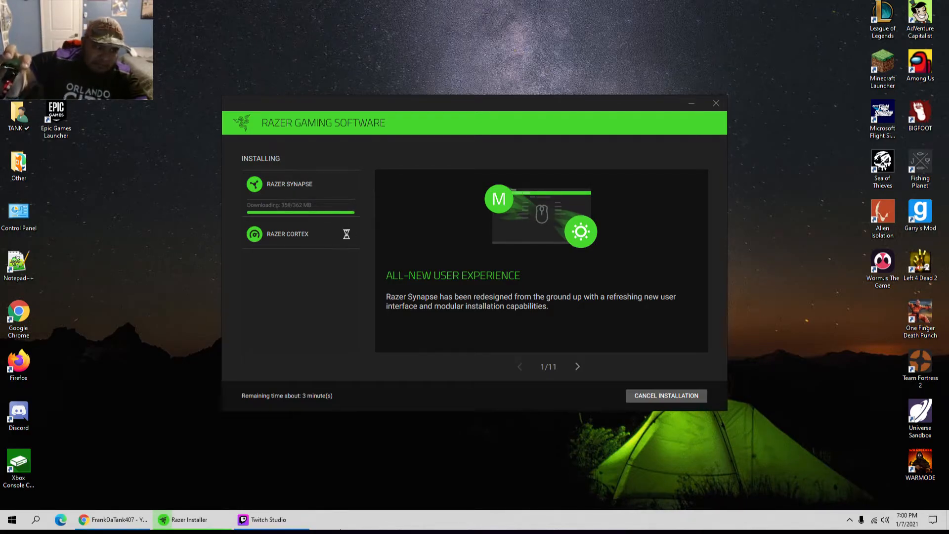
pyautogui.moveTo(323, 3)
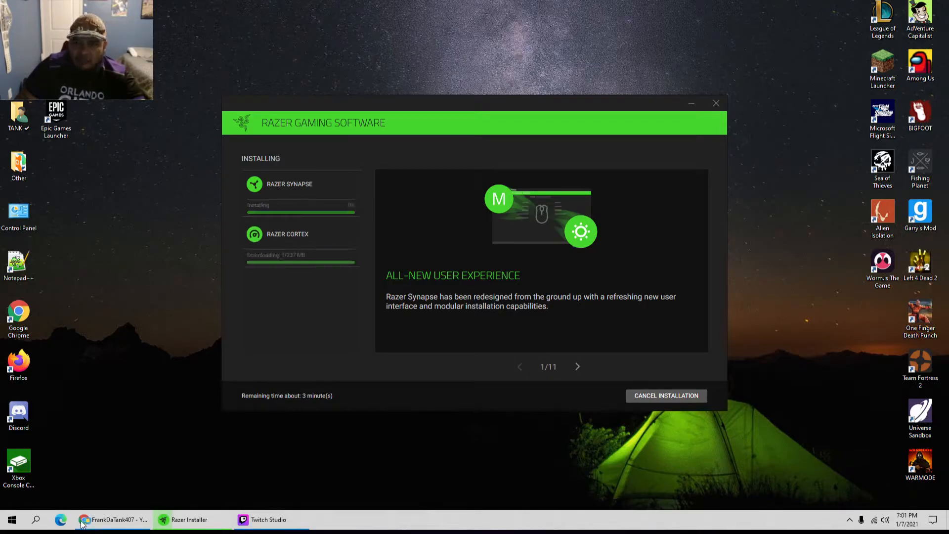
# Advance the feature carousel to the Hypershift slide (3/11) while Cortex downloads
pyautogui.click(577, 367)
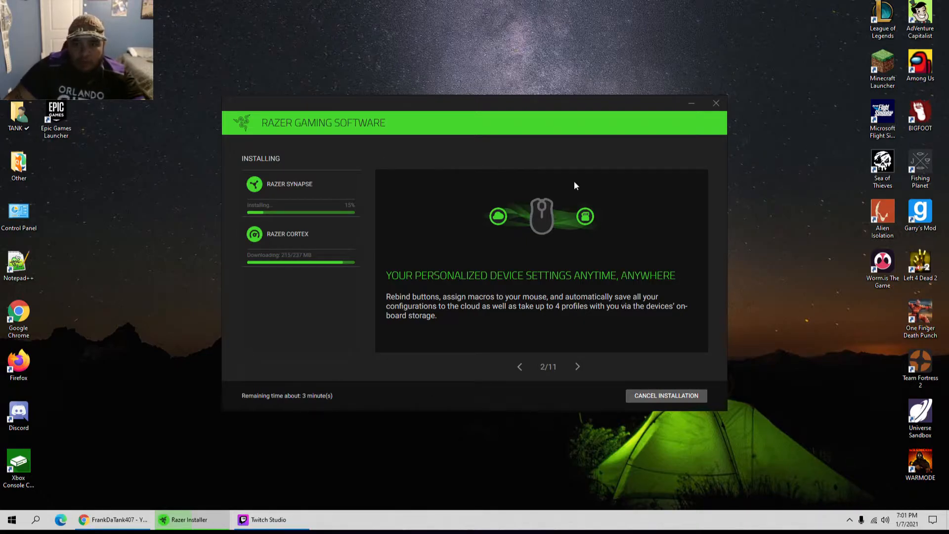
pyautogui.click(577, 366)
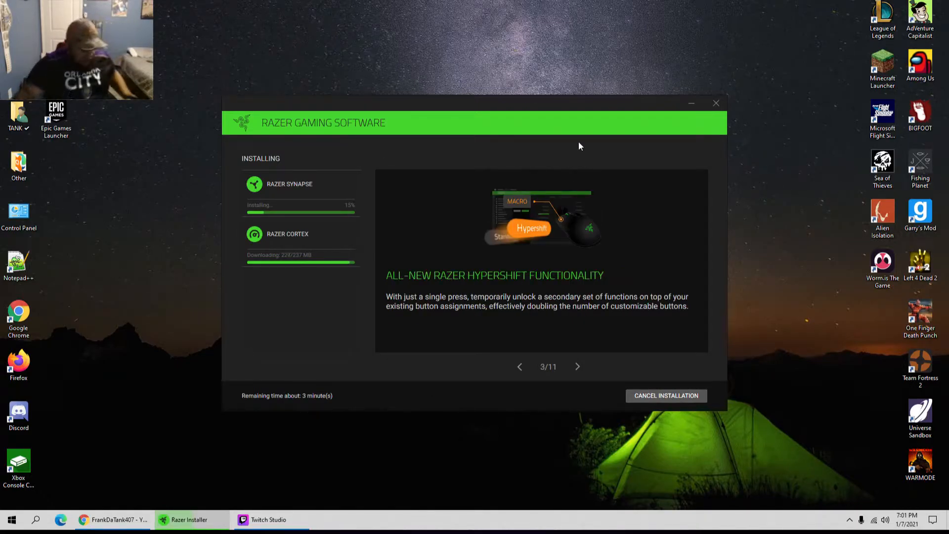
pyautogui.moveTo(415, 48)
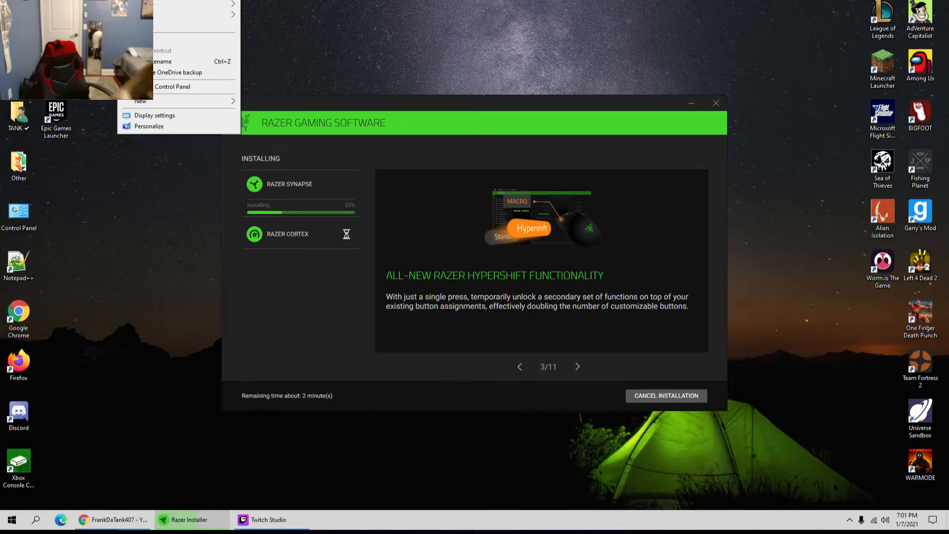
# Keep cycling the feature tour to the Chroma slide as Synapse installs to 99%
pyautogui.click(578, 367)
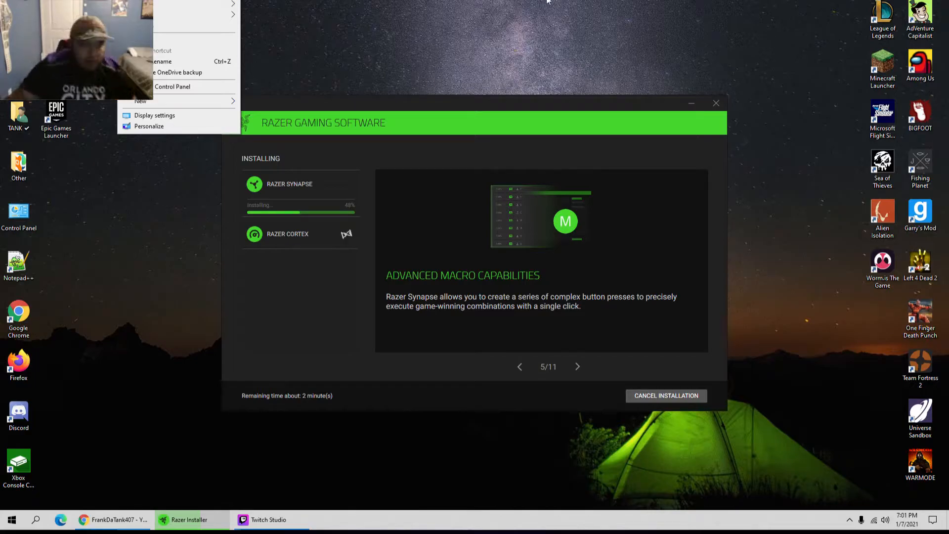
pyautogui.moveTo(580, 327)
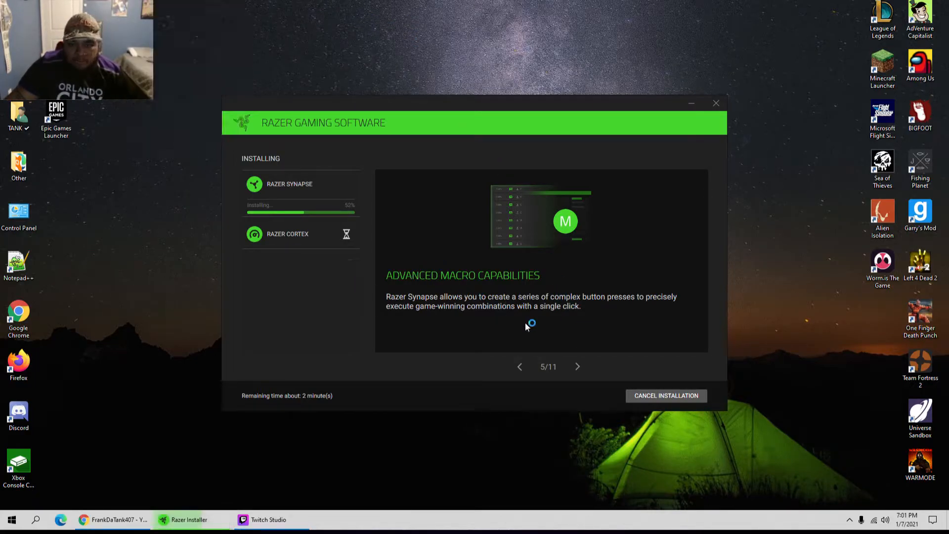
pyautogui.click(578, 367)
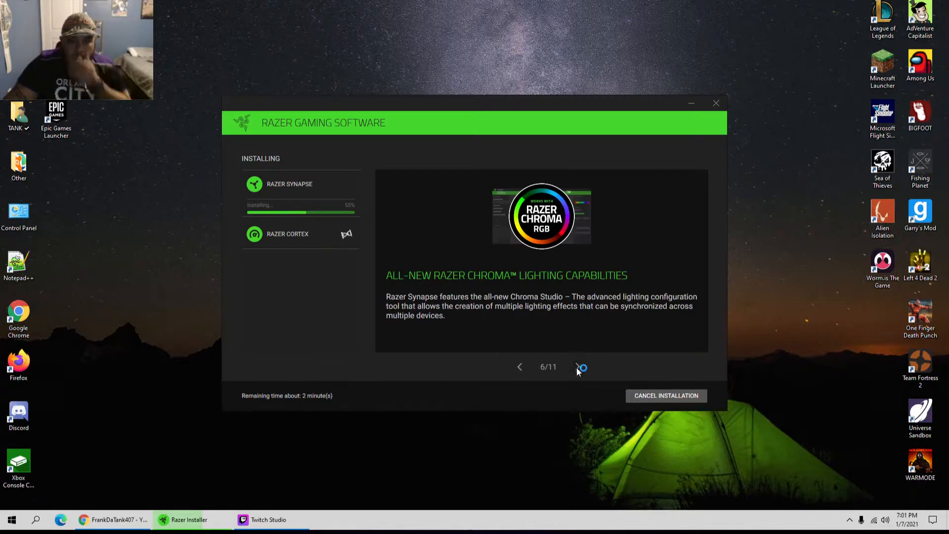
pyautogui.click(577, 367)
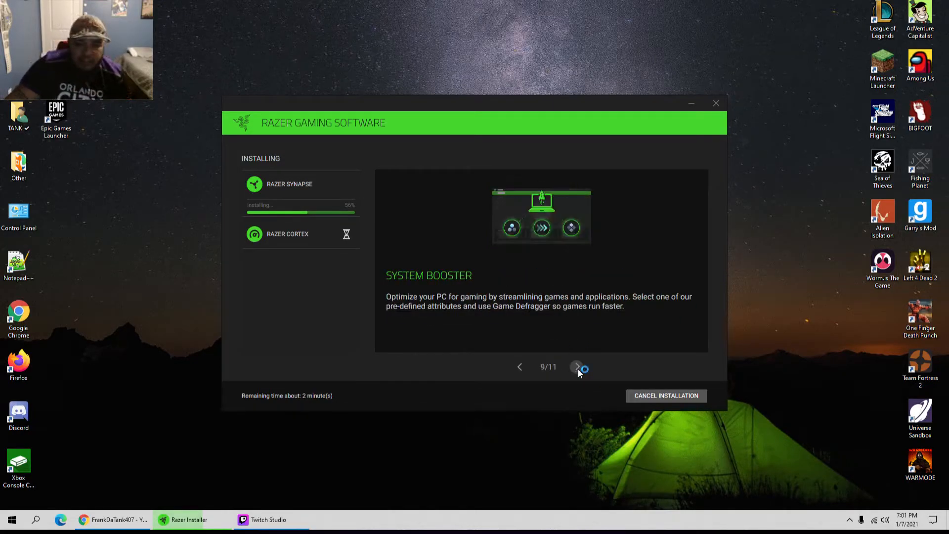
pyautogui.click(577, 367)
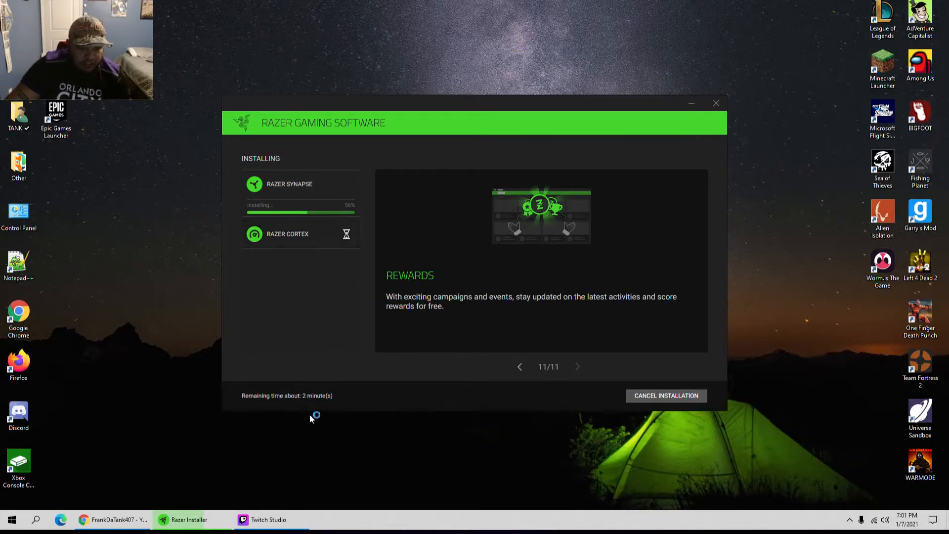
pyautogui.moveTo(183, 367)
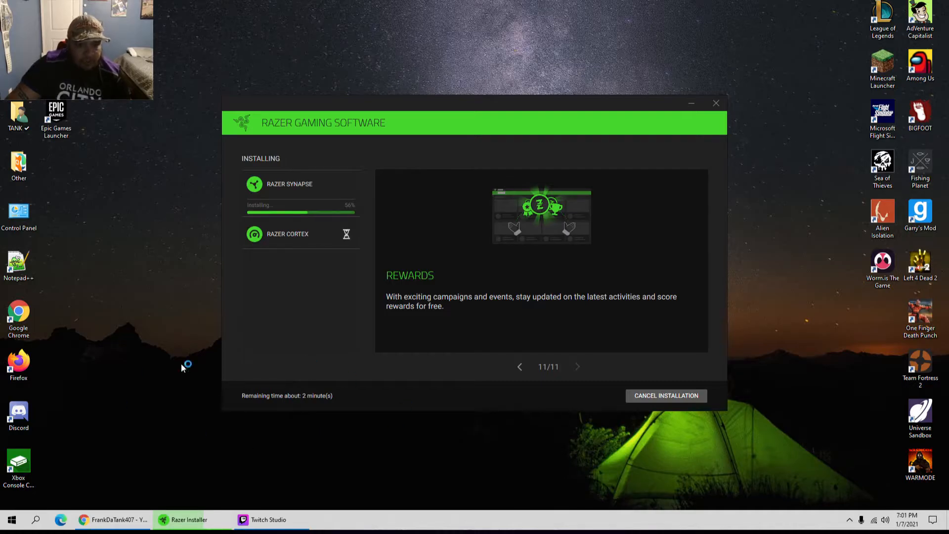
pyautogui.moveTo(718, 126)
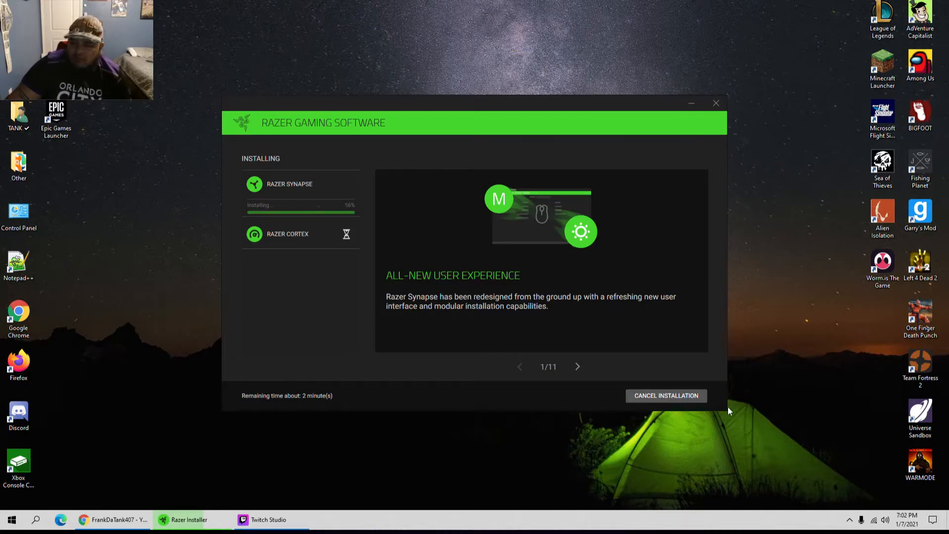
pyautogui.moveTo(740, 431)
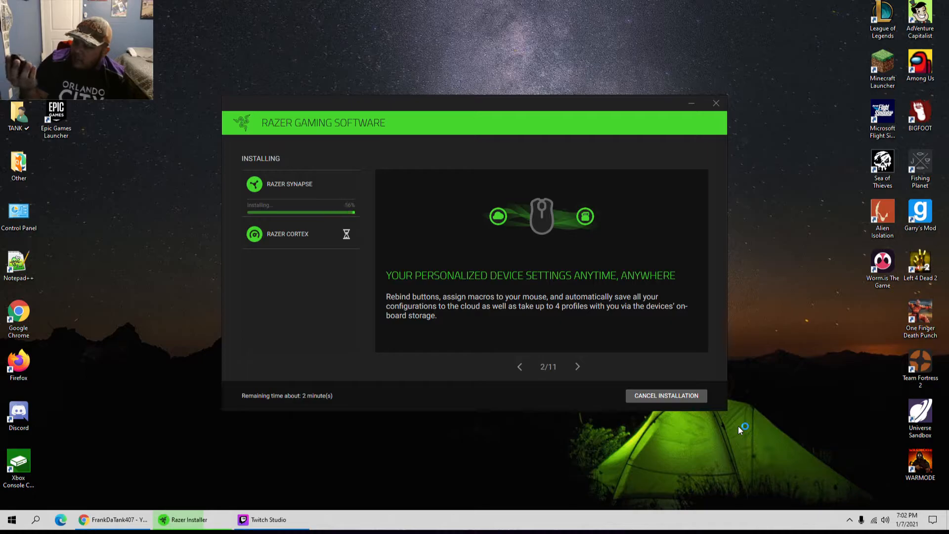
pyautogui.moveTo(567, 192)
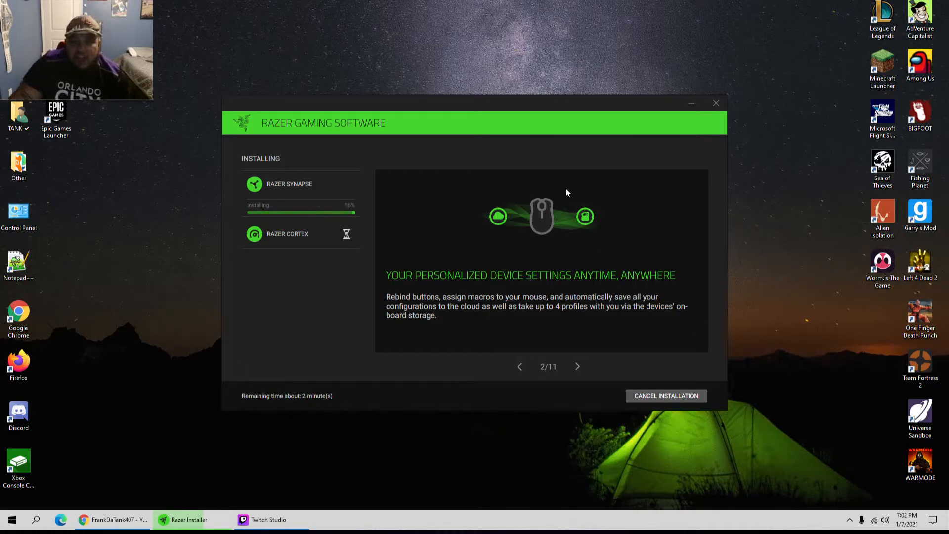
pyautogui.moveTo(574, 182)
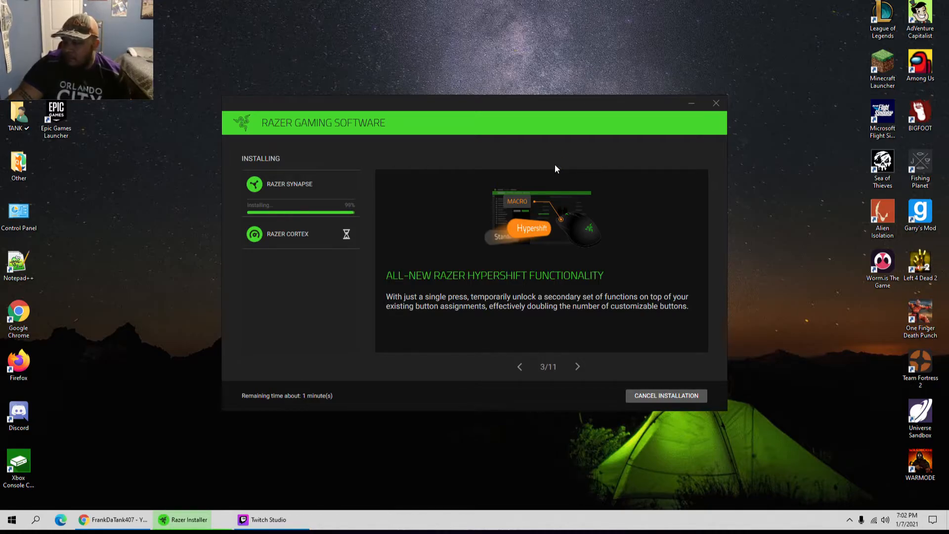
pyautogui.click(577, 367)
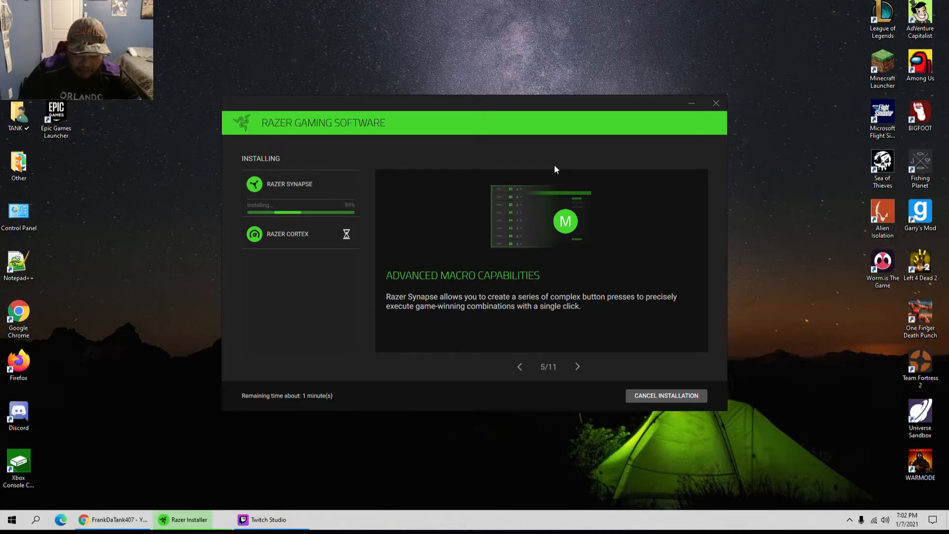
pyautogui.click(577, 367)
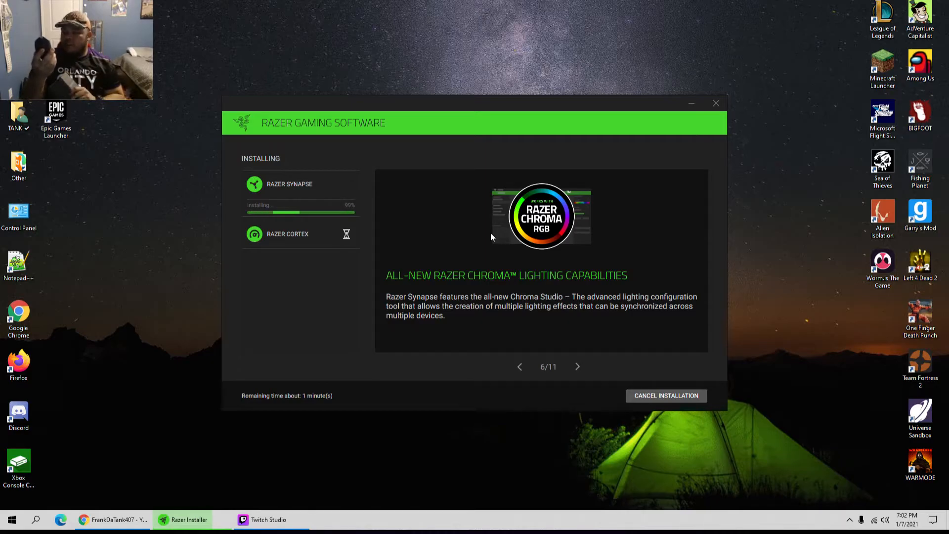
pyautogui.moveTo(574, 232)
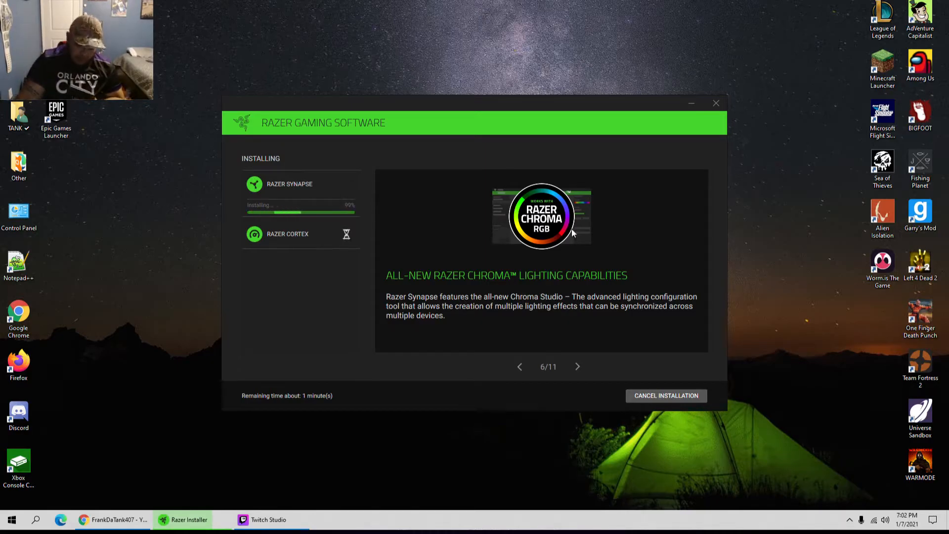
pyautogui.click(577, 366)
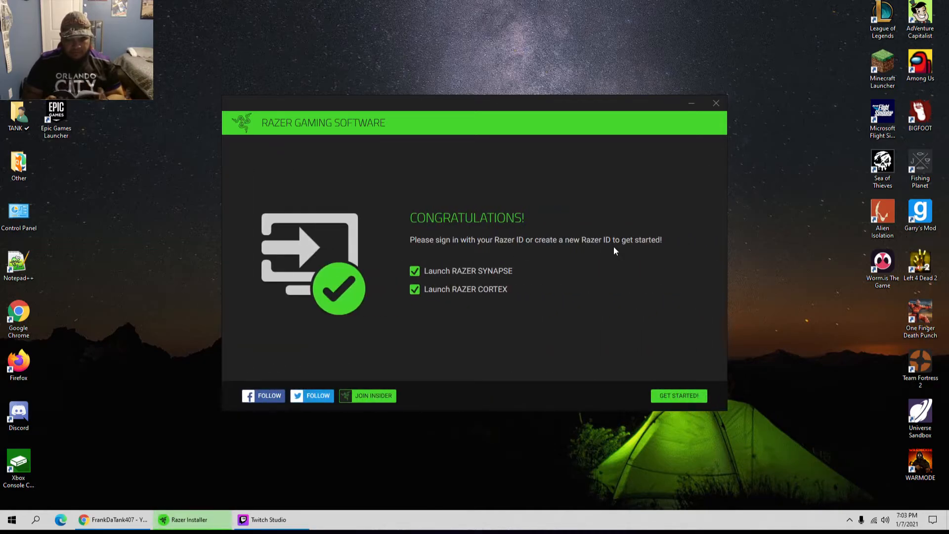
pyautogui.moveTo(603, 242)
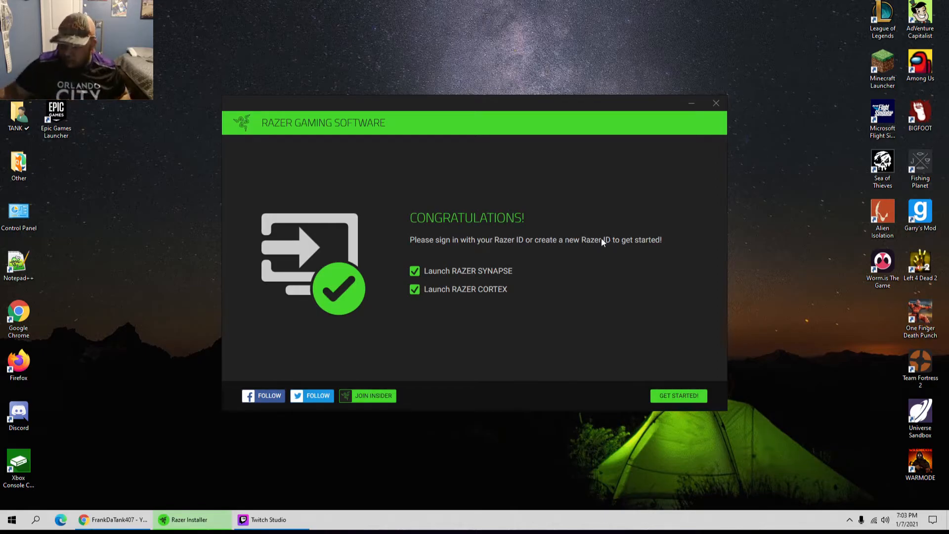
pyautogui.moveTo(662, 385)
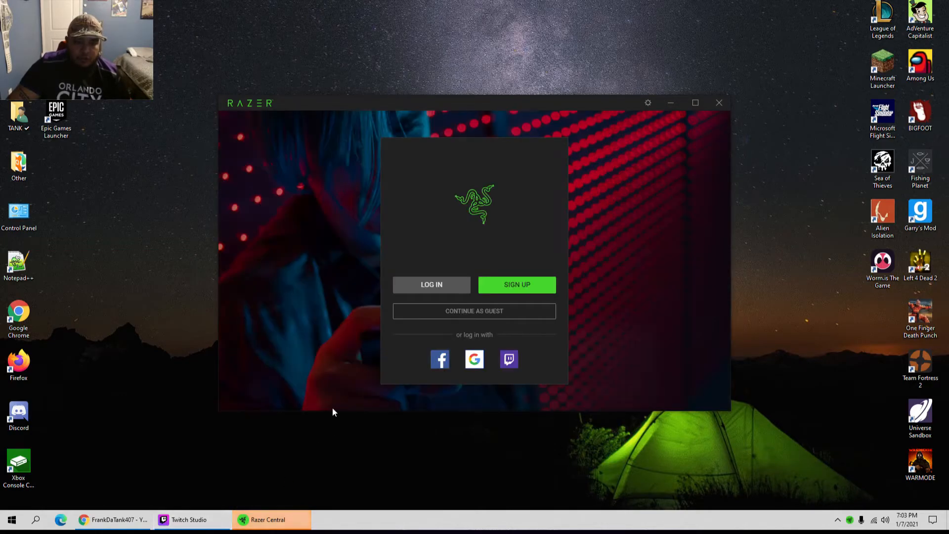
pyautogui.moveTo(457, 310)
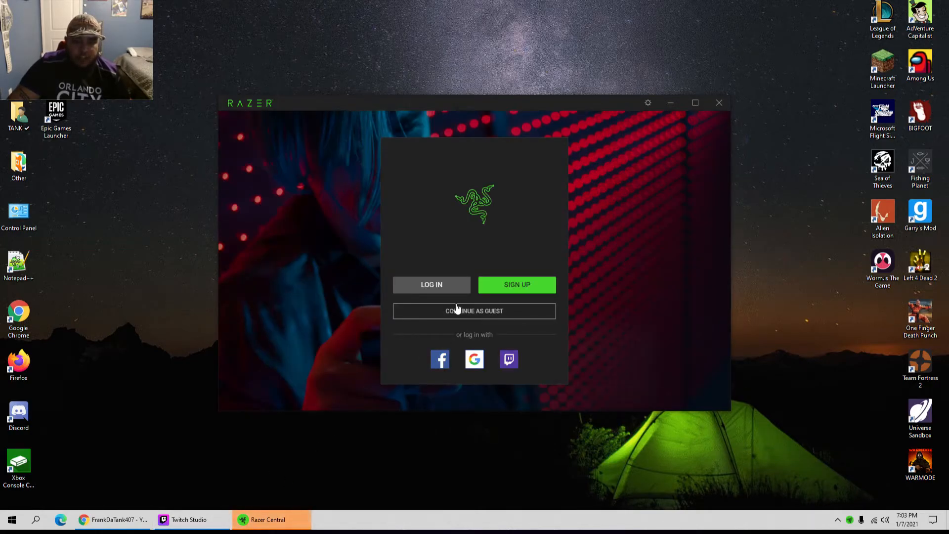
pyautogui.moveTo(230, 506)
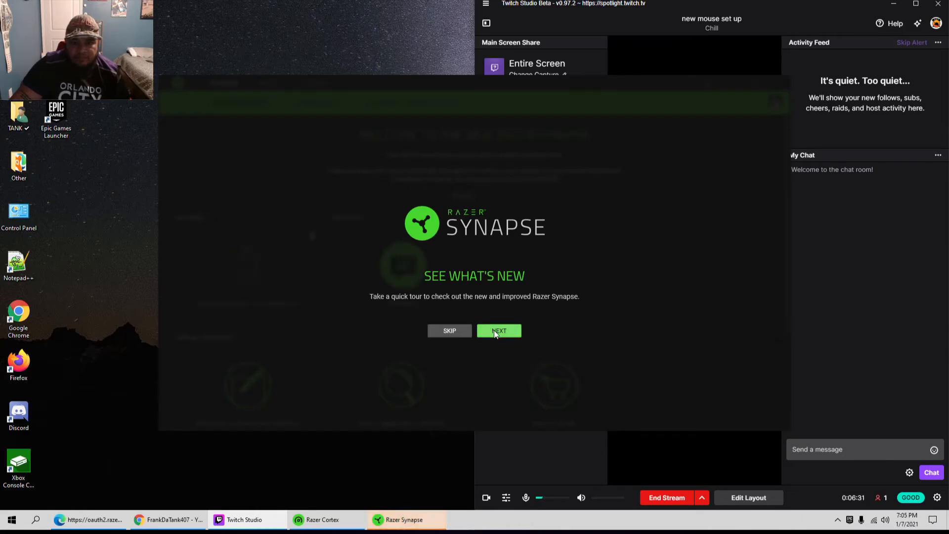
# Complete the Synapse what's-new walkthrough to reach the dashboard listing the Basilisk X HyperSpeed
pyautogui.click(499, 331)
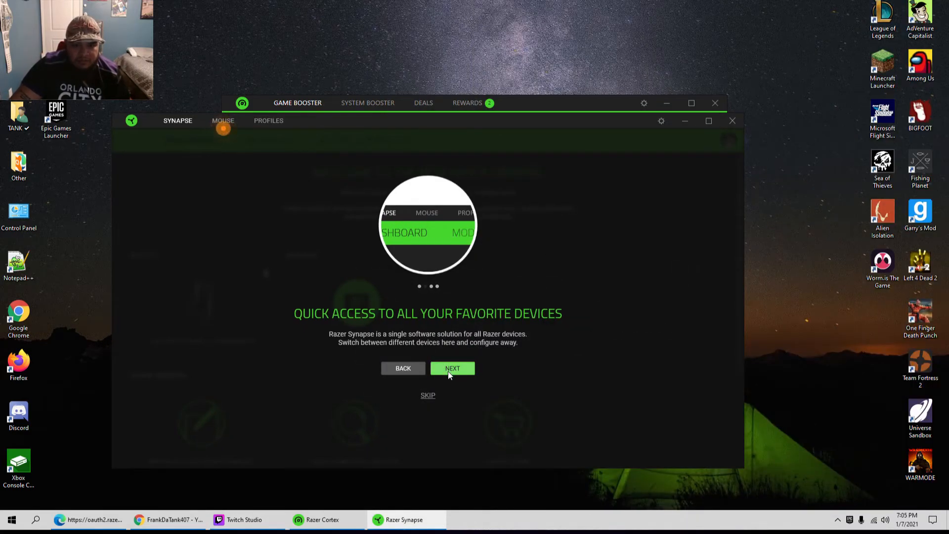
pyautogui.click(452, 368)
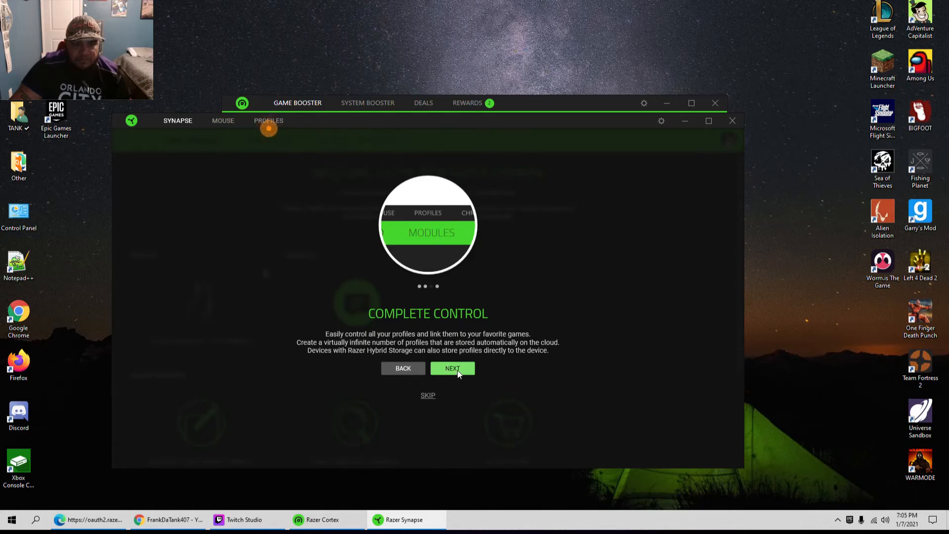
pyautogui.click(452, 368)
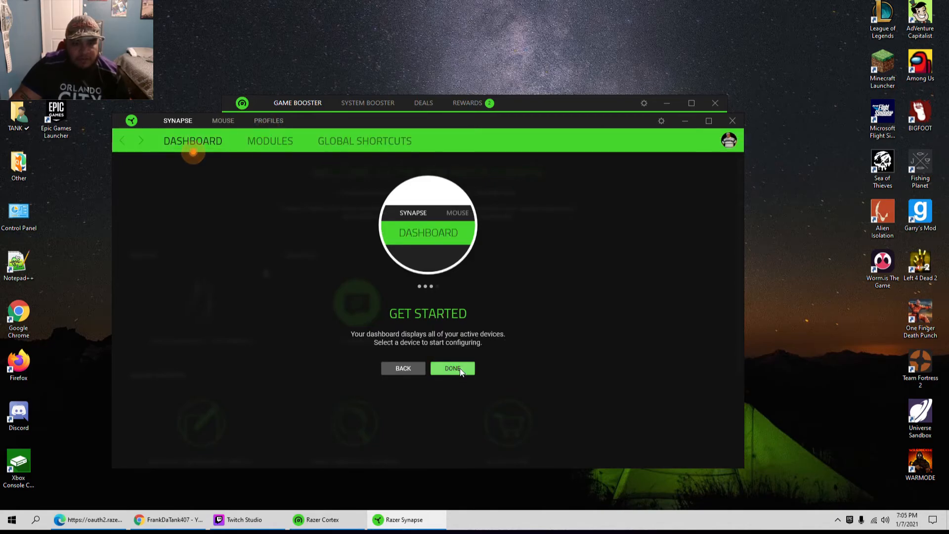
pyautogui.click(453, 369)
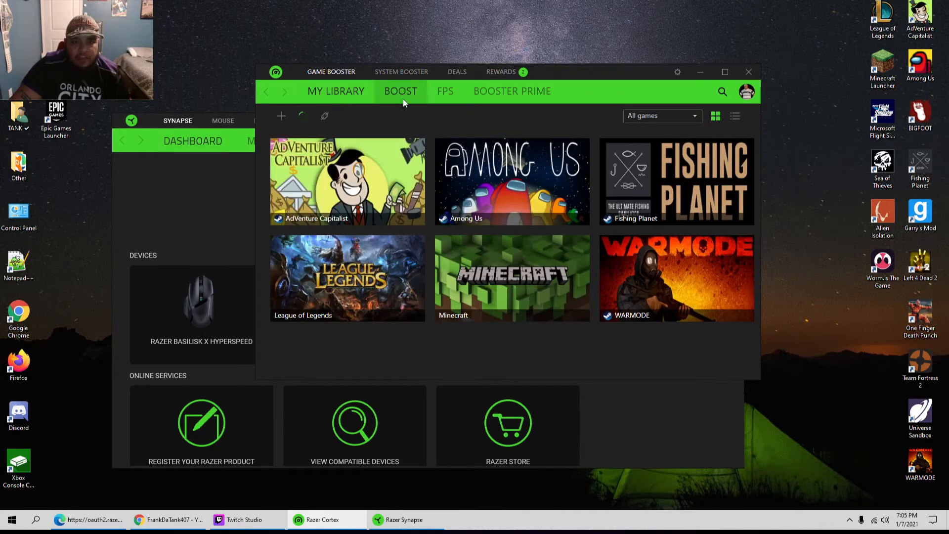
pyautogui.click(445, 91)
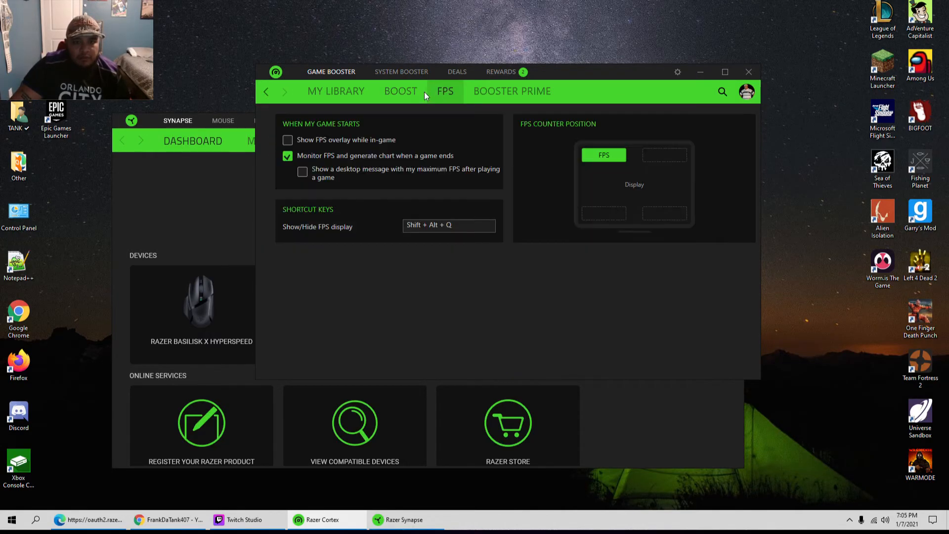
pyautogui.click(401, 91)
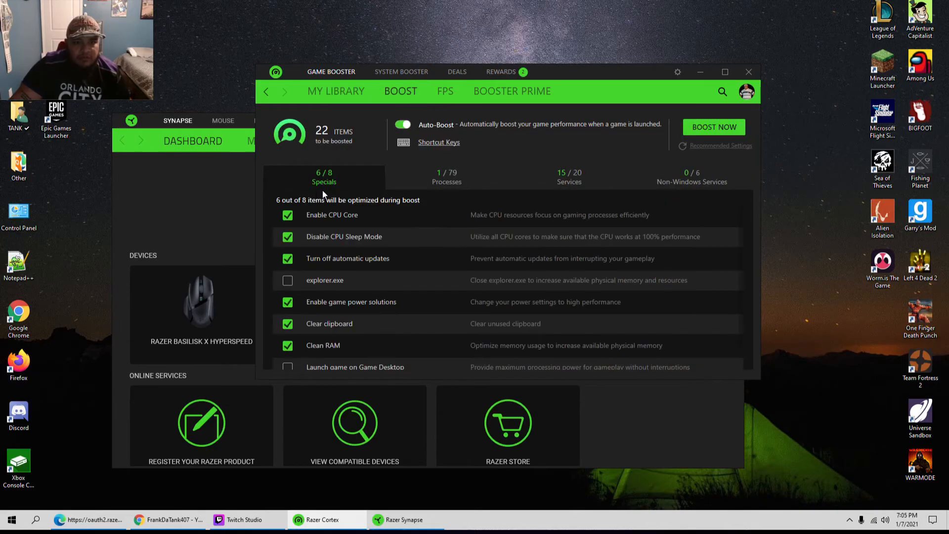
pyautogui.moveTo(330, 216)
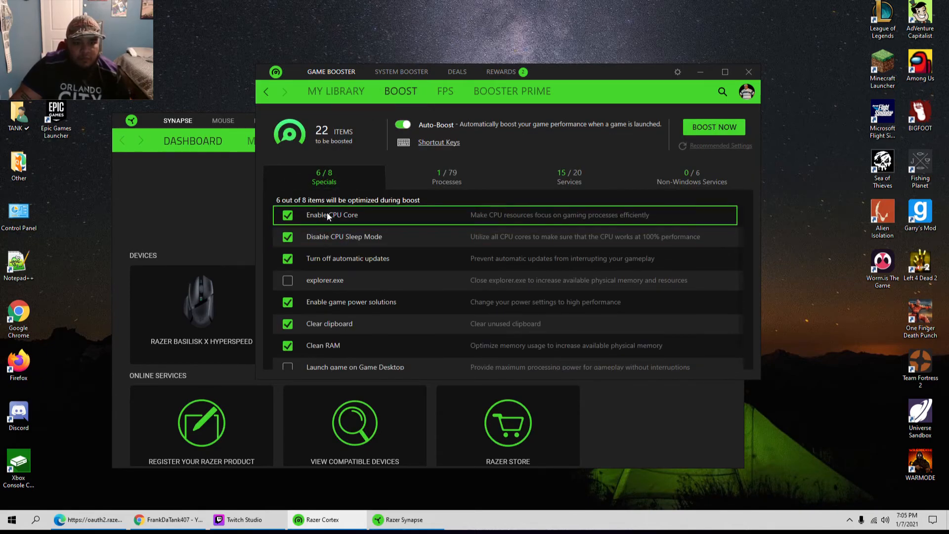
pyautogui.moveTo(393, 248)
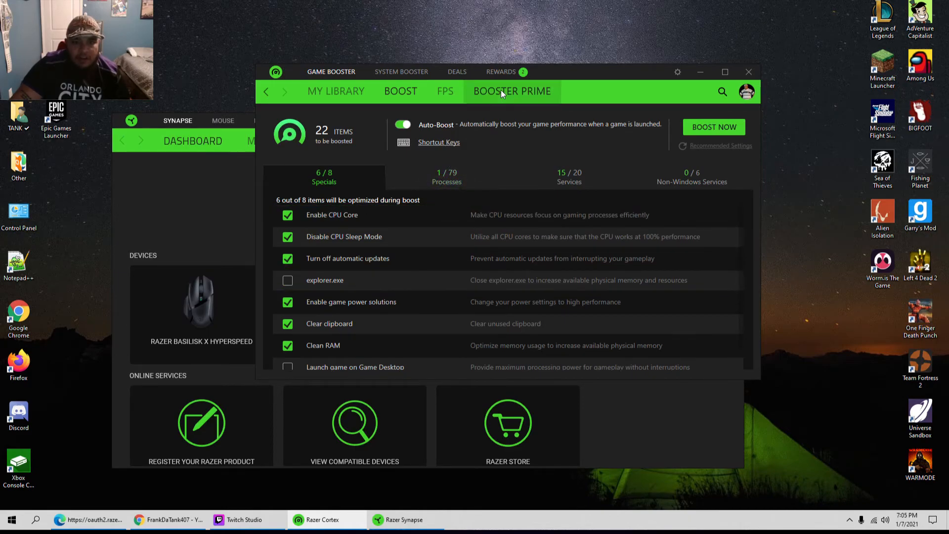
pyautogui.click(445, 91)
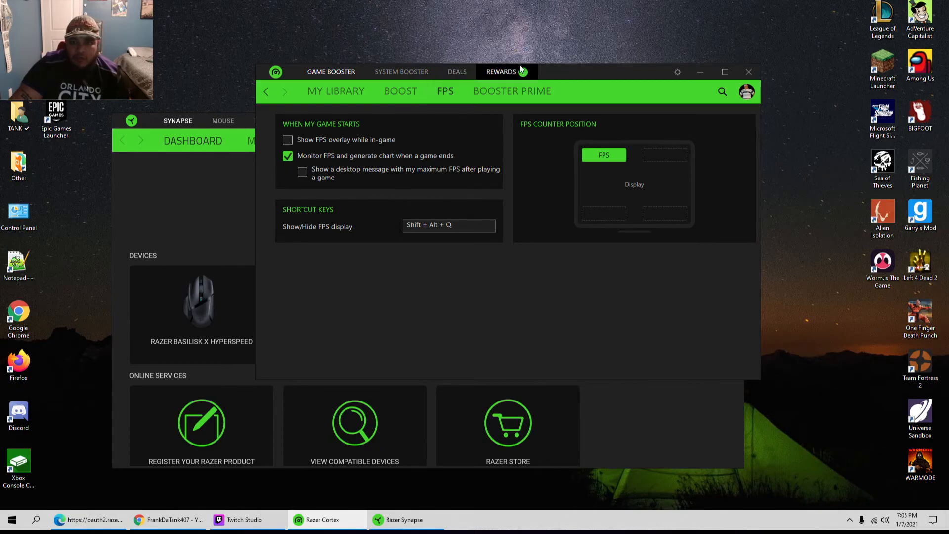
pyautogui.click(501, 72)
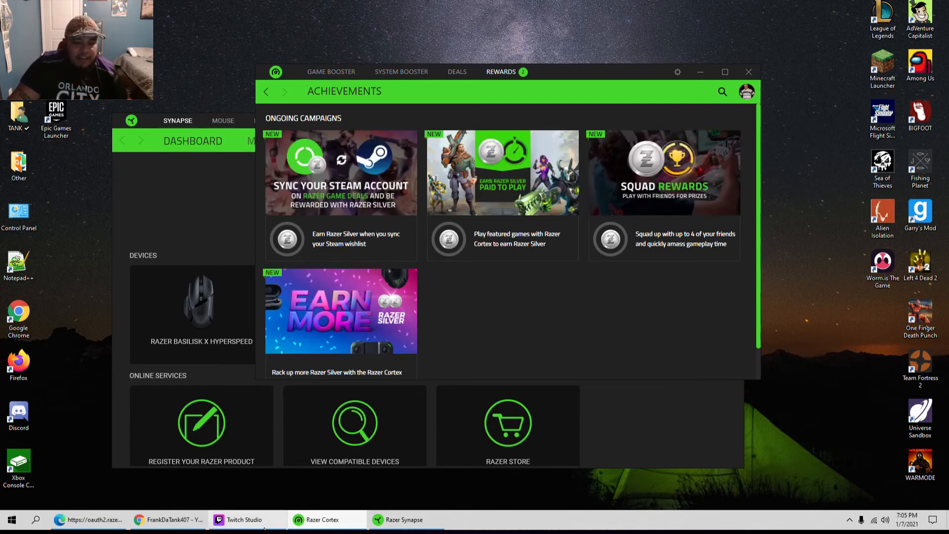
pyautogui.moveTo(480, 256)
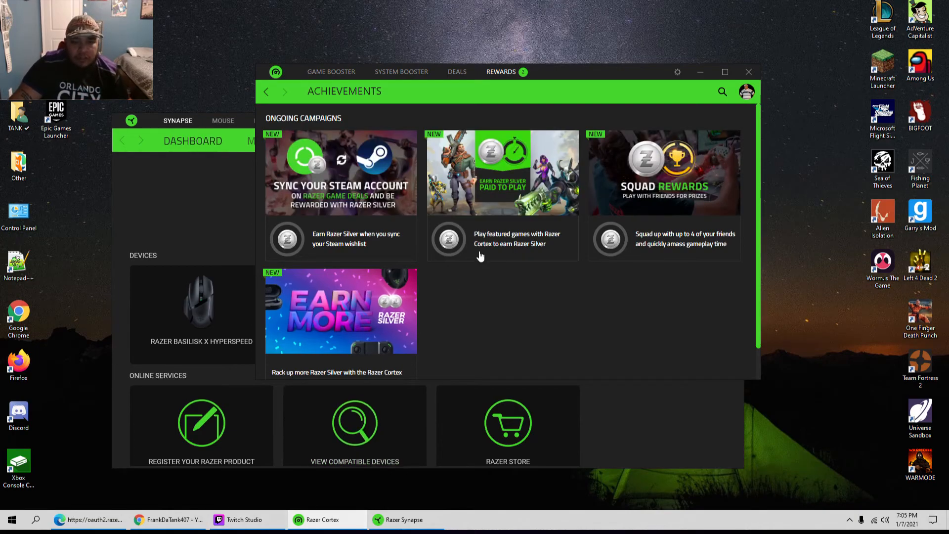
pyautogui.scroll(-3)
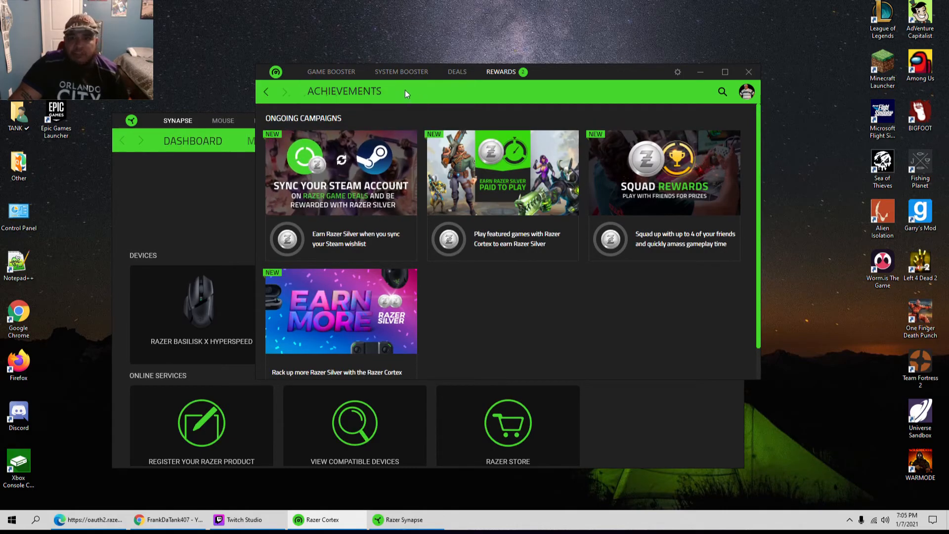
pyautogui.click(331, 71)
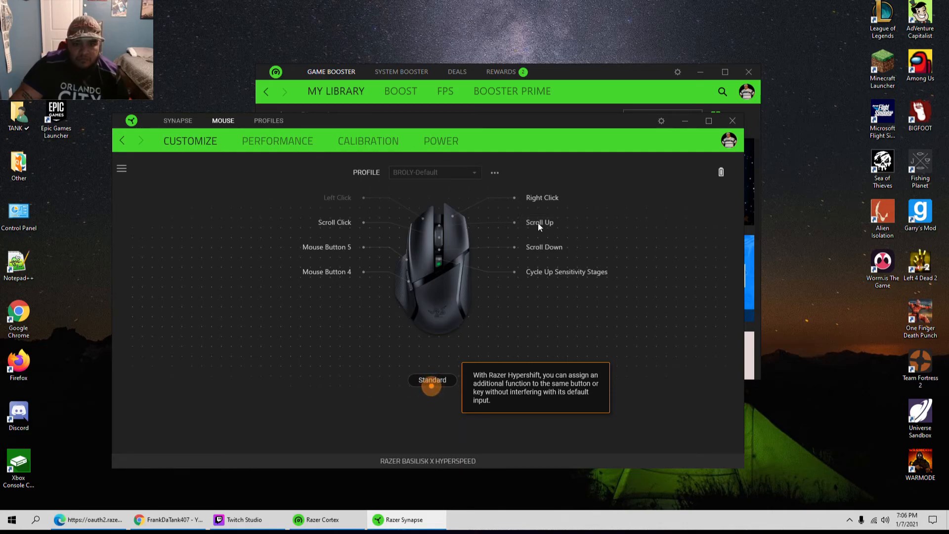
# Toggle the Basilisk X HyperSpeed button mapping between Standard and Hypershift, ending on Hypershift
pyautogui.click(432, 388)
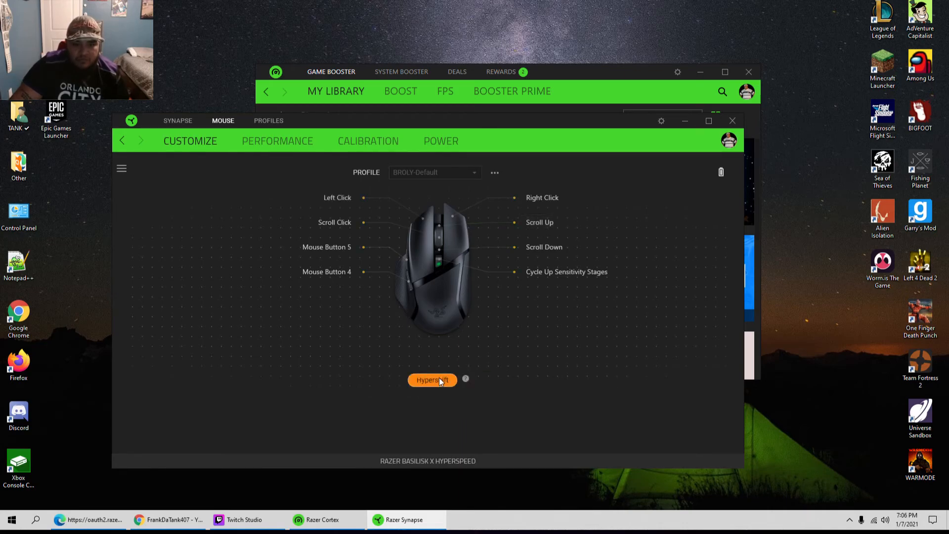
pyautogui.click(432, 380)
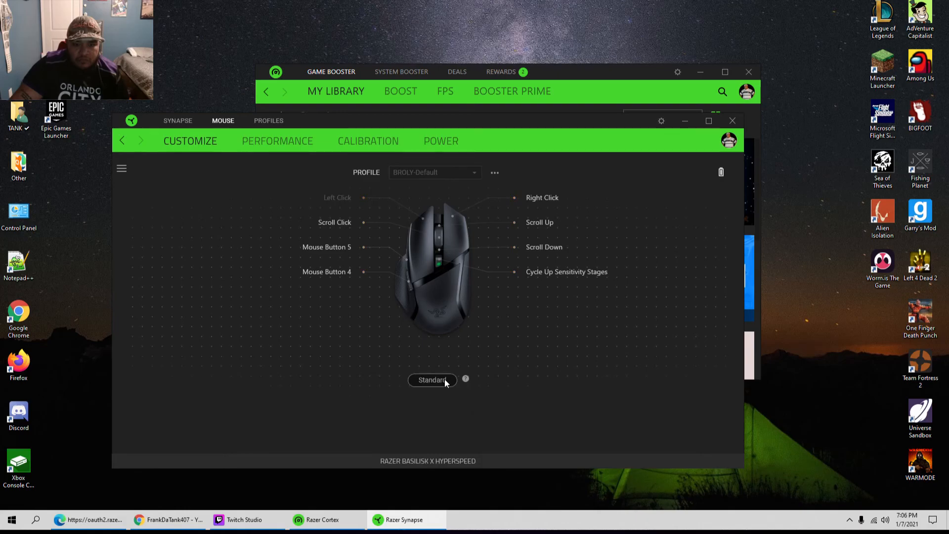
pyautogui.click(432, 380)
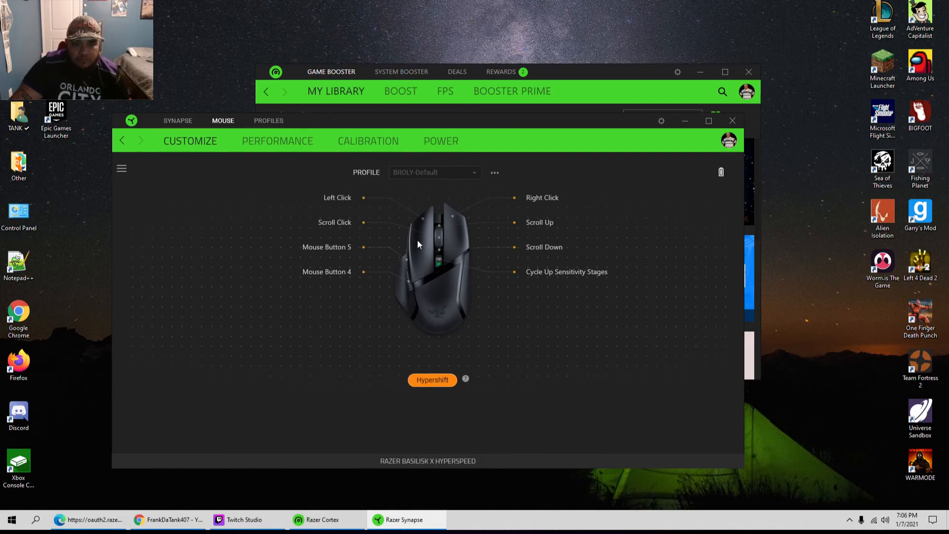
pyautogui.moveTo(531, 159)
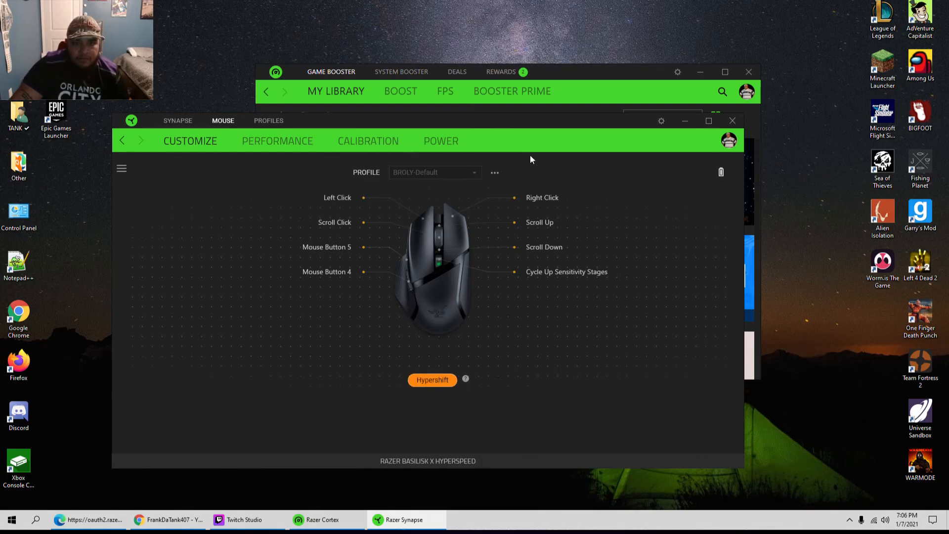
# Review the Performance, Calibration and Power tabs, then return to Customize
pyautogui.click(278, 141)
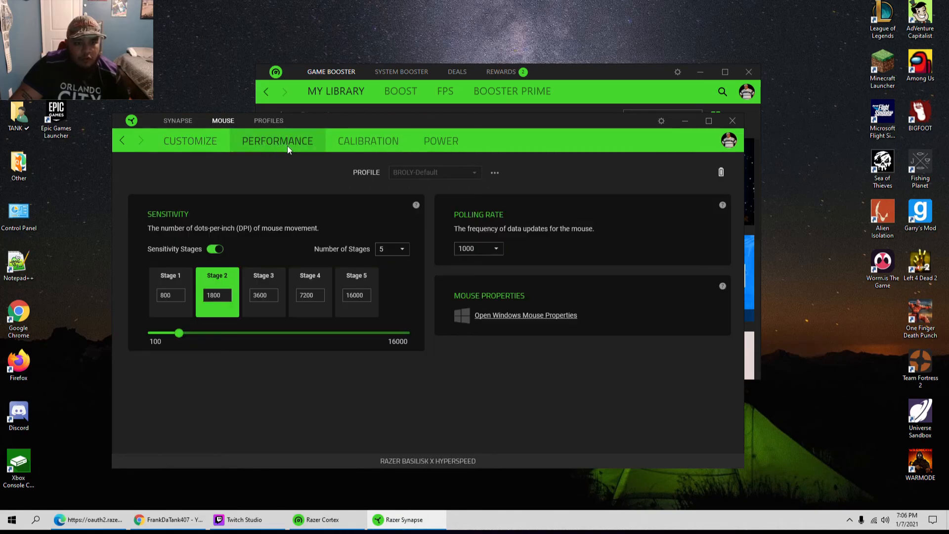
pyautogui.moveTo(387, 295)
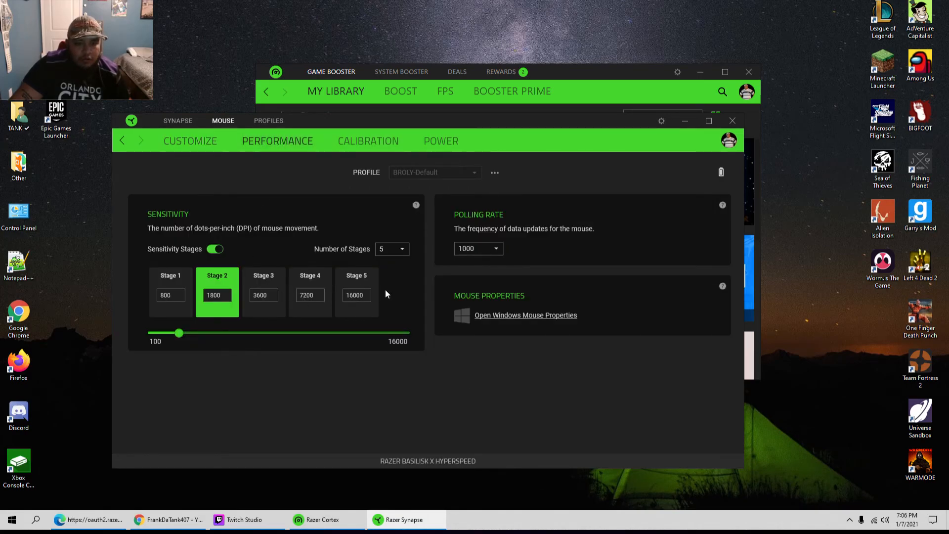
pyautogui.click(367, 141)
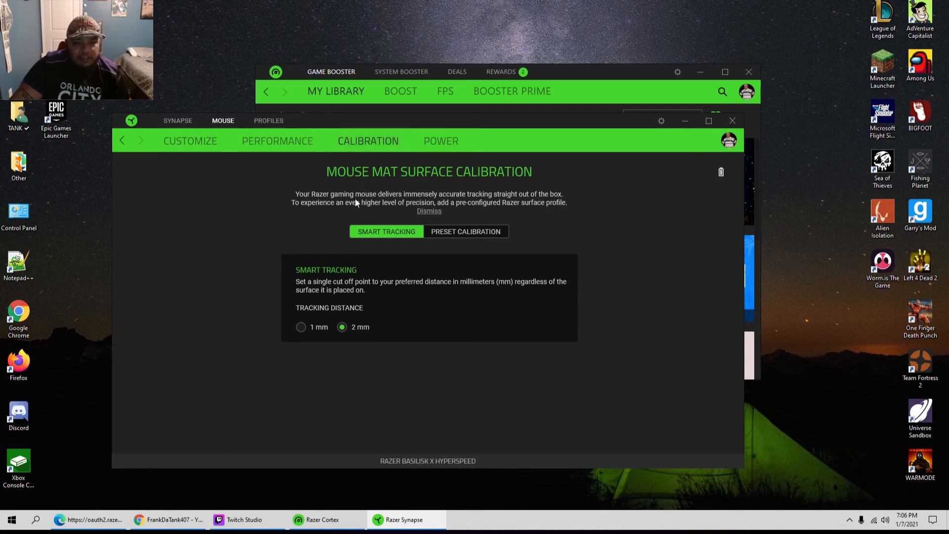
pyautogui.click(440, 141)
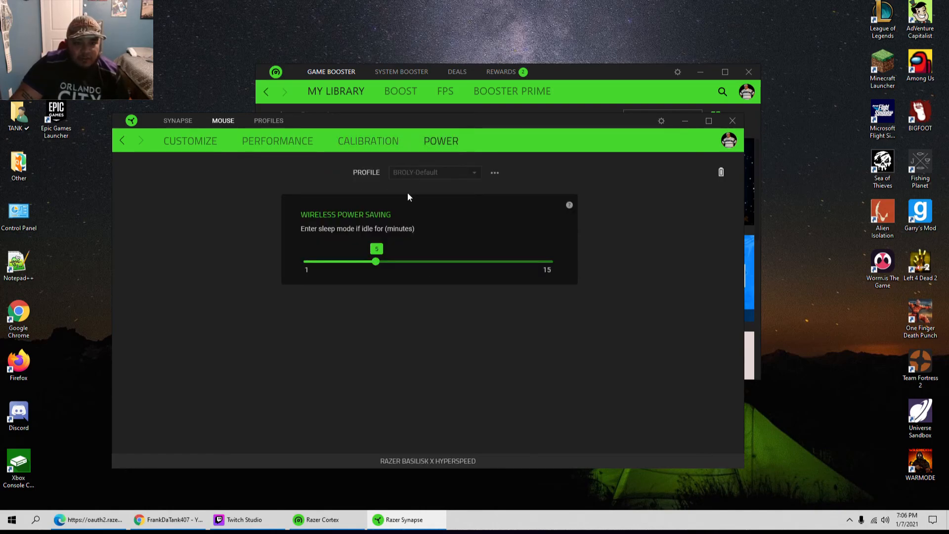
pyautogui.click(190, 141)
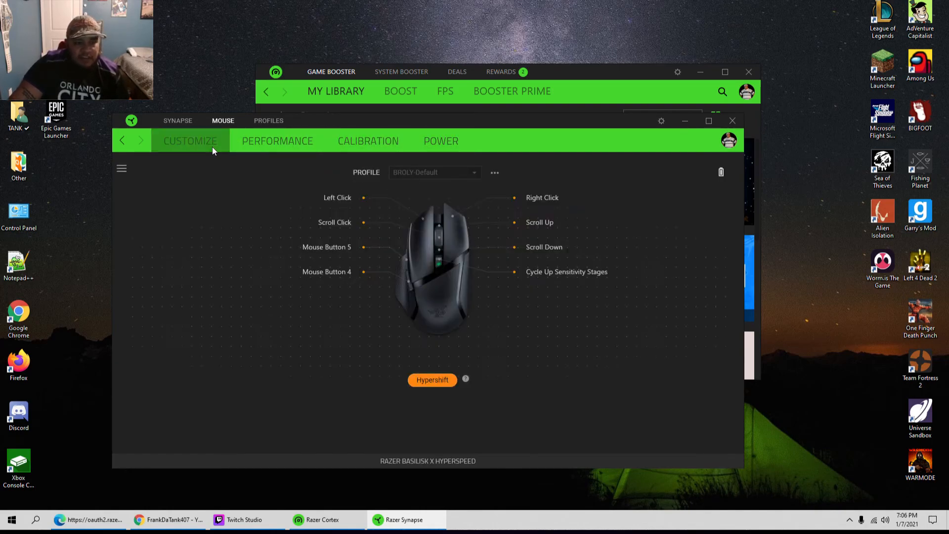
pyautogui.moveTo(197, 152)
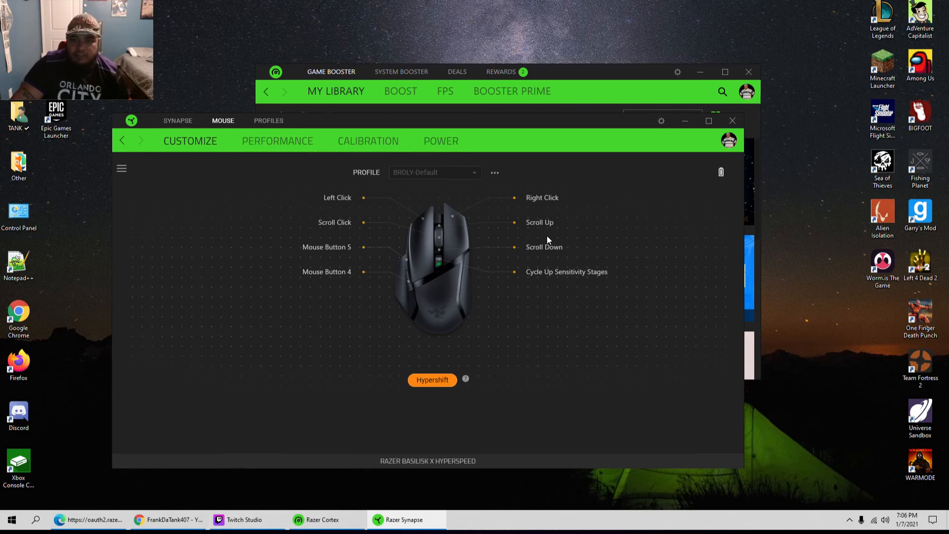
pyautogui.moveTo(298, 500)
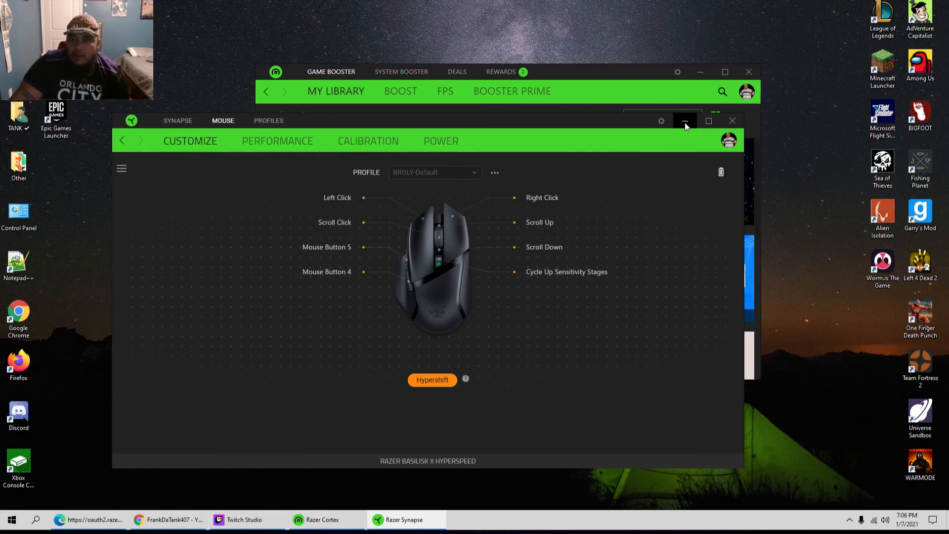
# Minimise Synapse, browse Cortex's Boost, Booster Prime and FPS pages, then bring up Twitch Studio
pyautogui.click(685, 120)
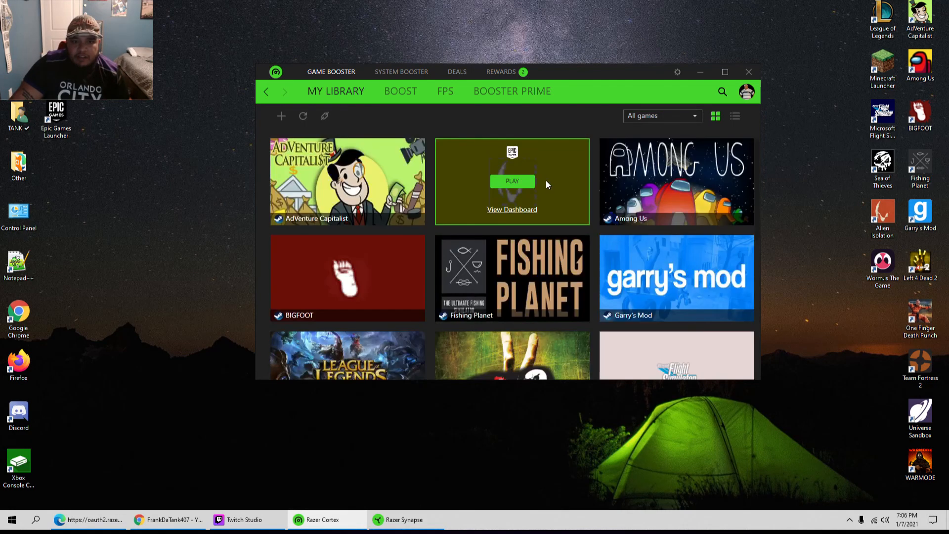
pyautogui.click(400, 91)
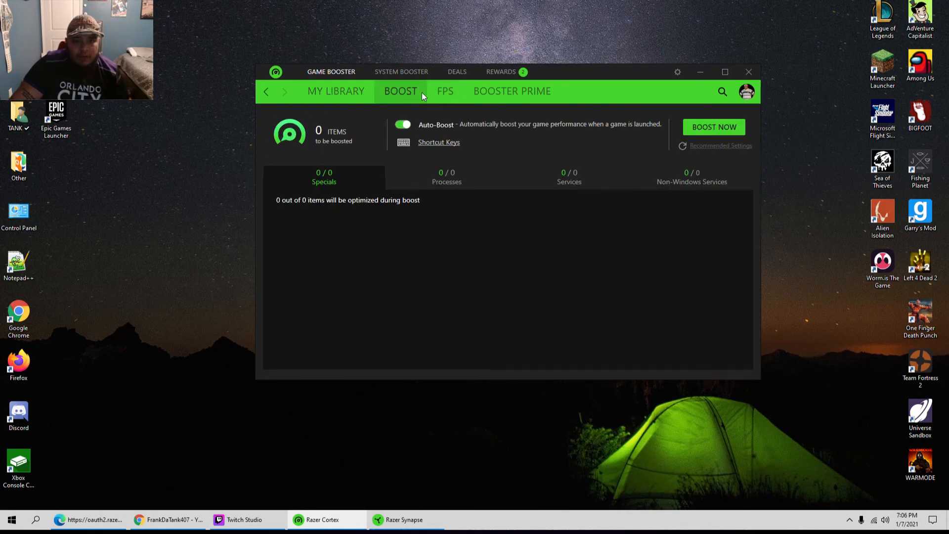
pyautogui.click(512, 91)
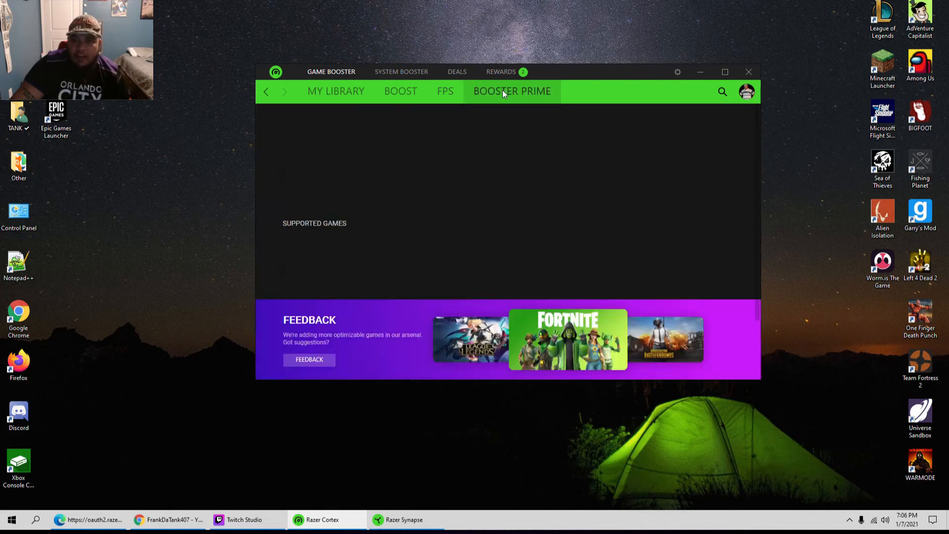
pyautogui.click(445, 91)
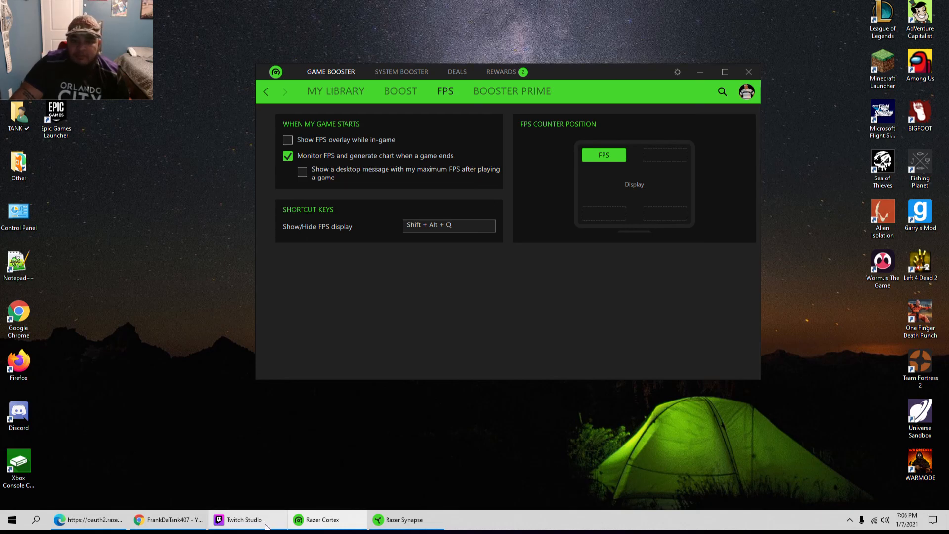
pyautogui.click(242, 520)
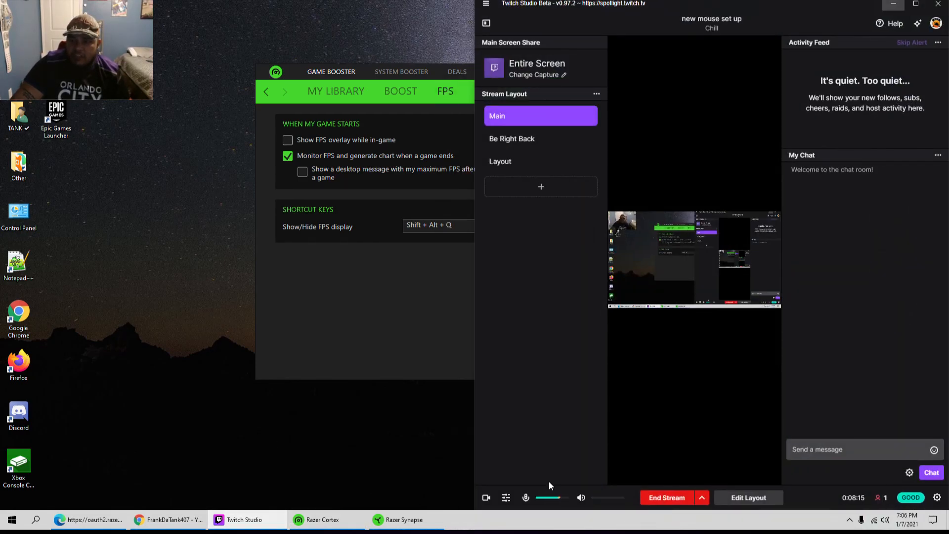